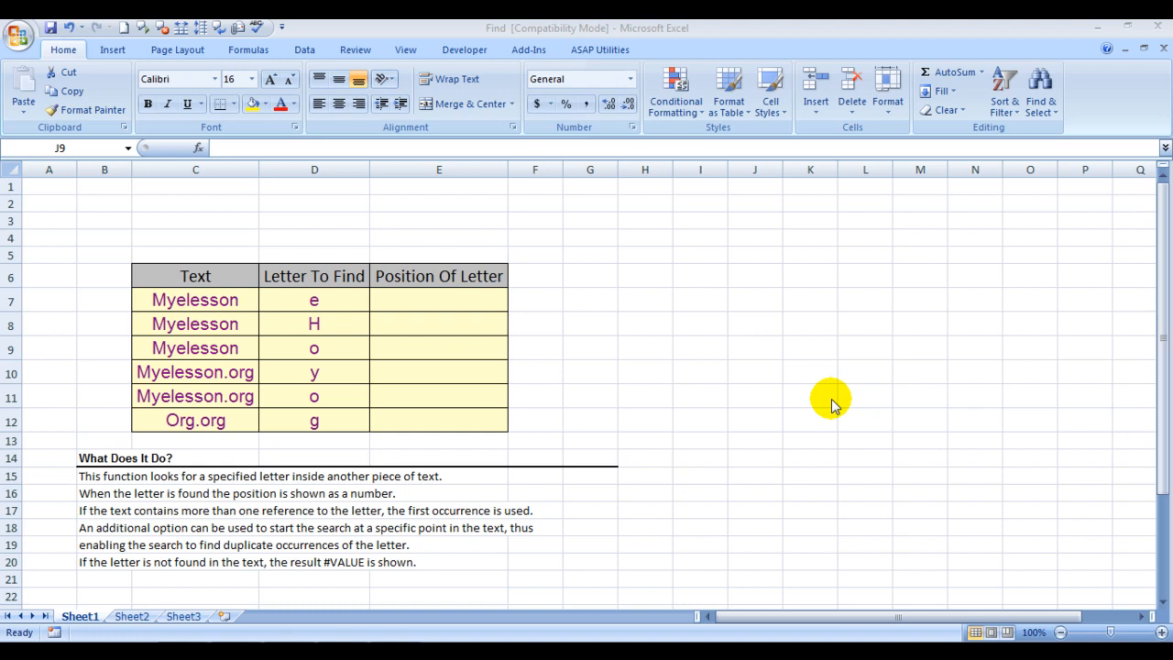
{"action": "mouse_move", "coordinate": [183, 550]}
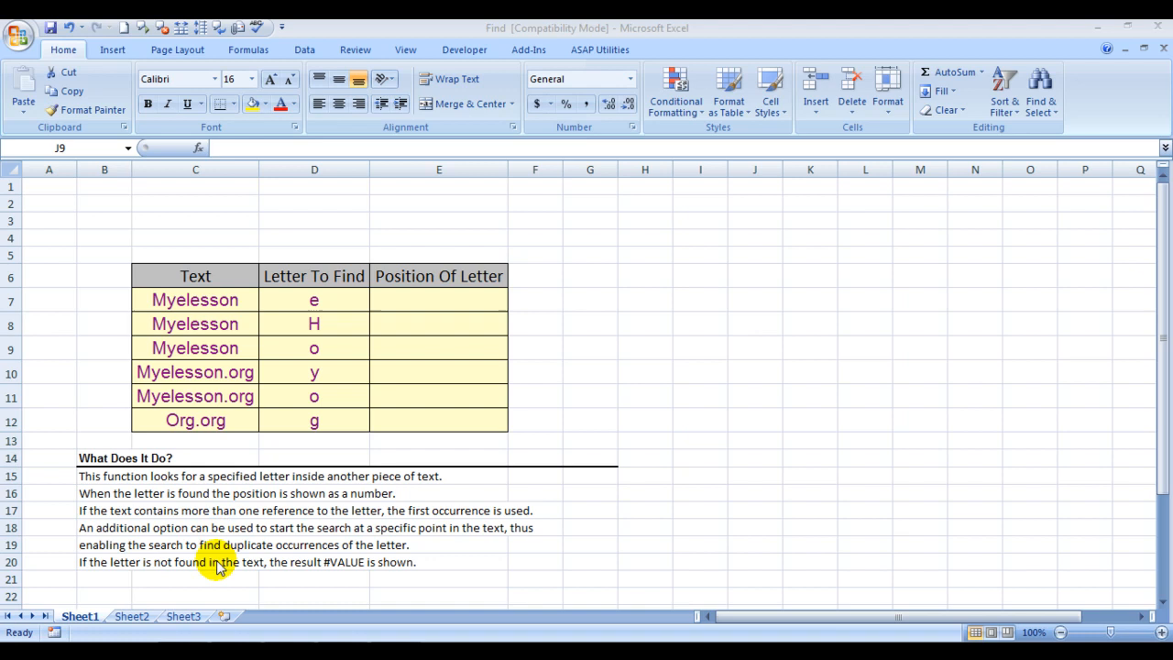
{"action": "mouse_move", "coordinate": [303, 286]}
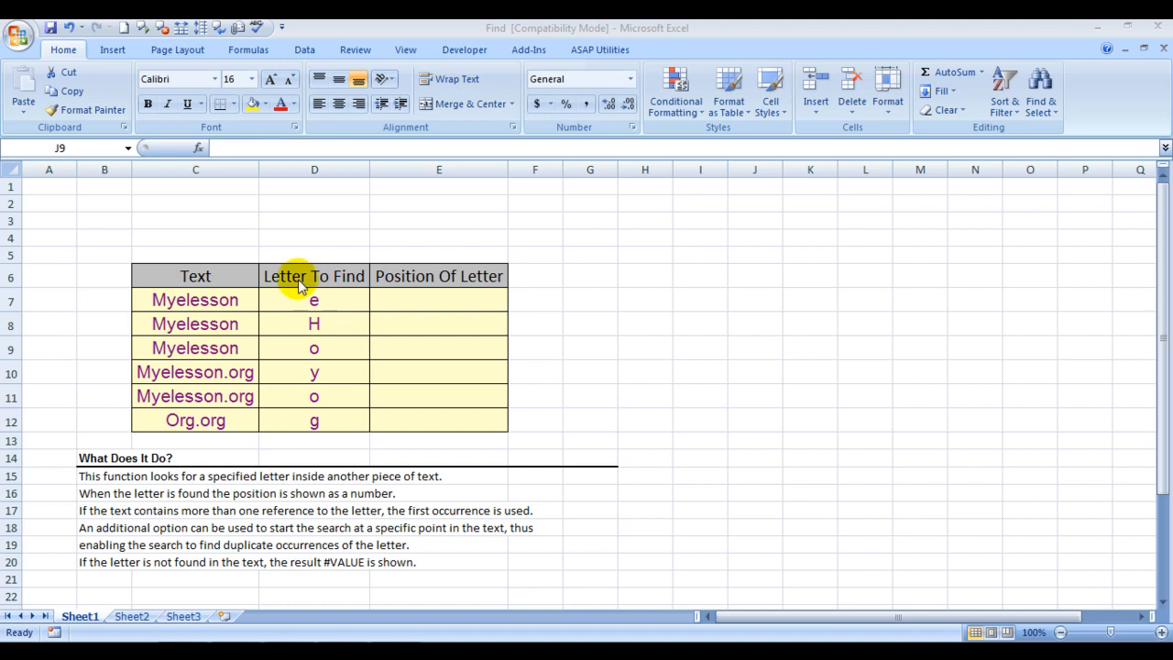
{"action": "mouse_move", "coordinate": [165, 312]}
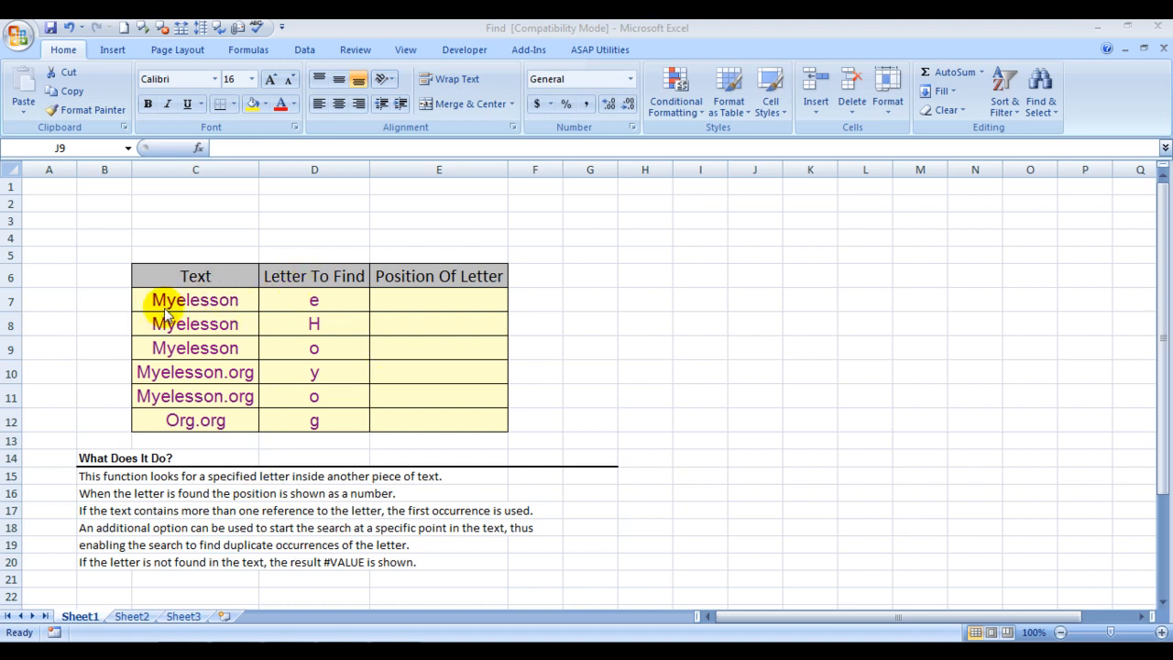
{"action": "mouse_move", "coordinate": [321, 303]}
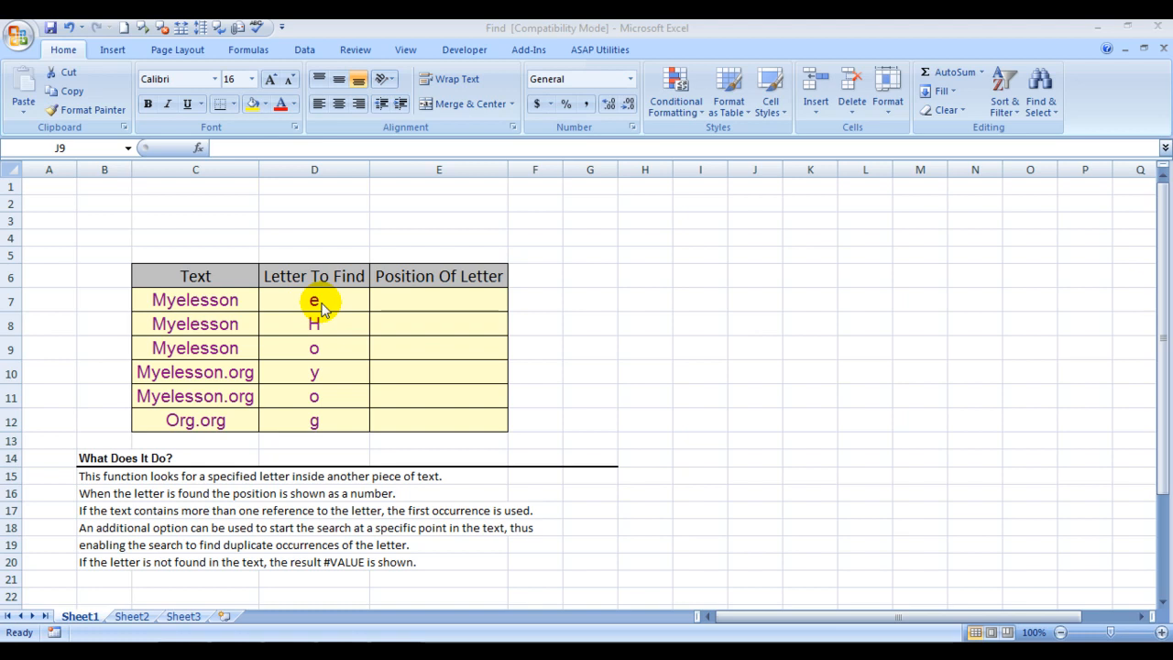
{"action": "mouse_move", "coordinate": [192, 300]}
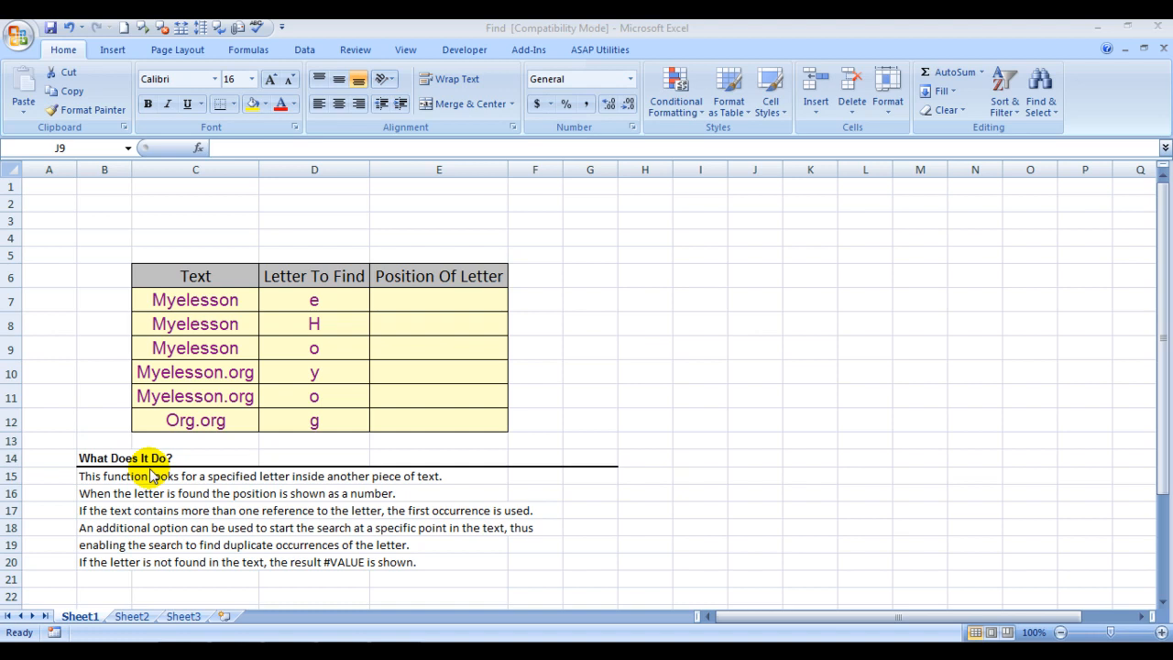
{"action": "mouse_move", "coordinate": [403, 309]}
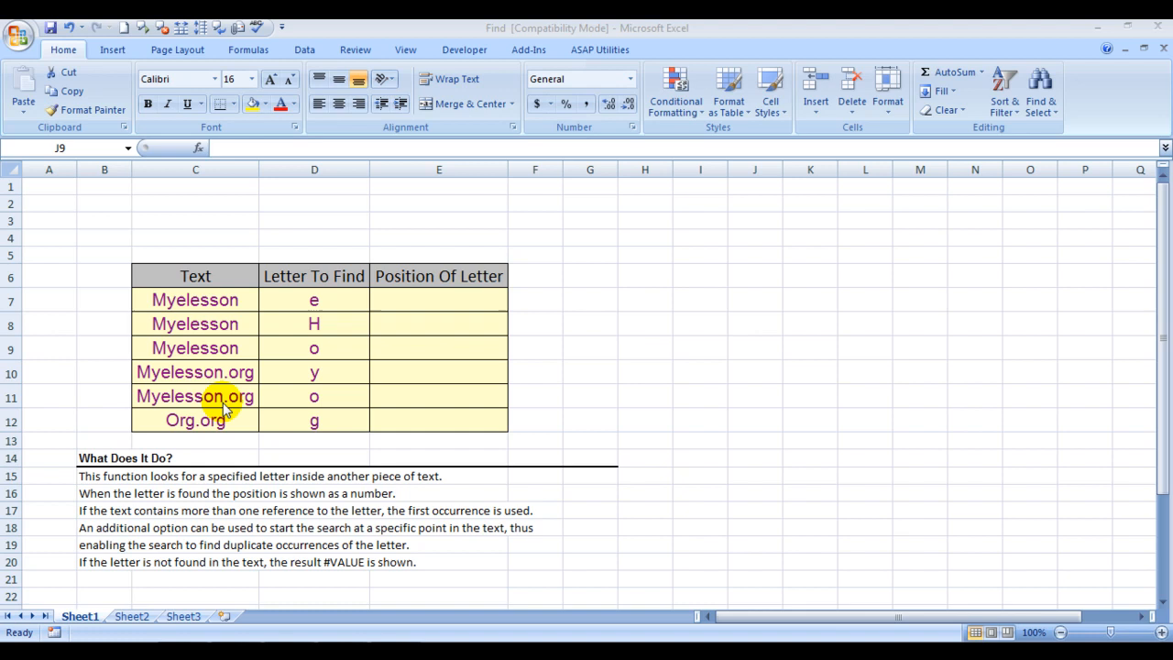
{"action": "mouse_move", "coordinate": [278, 407]}
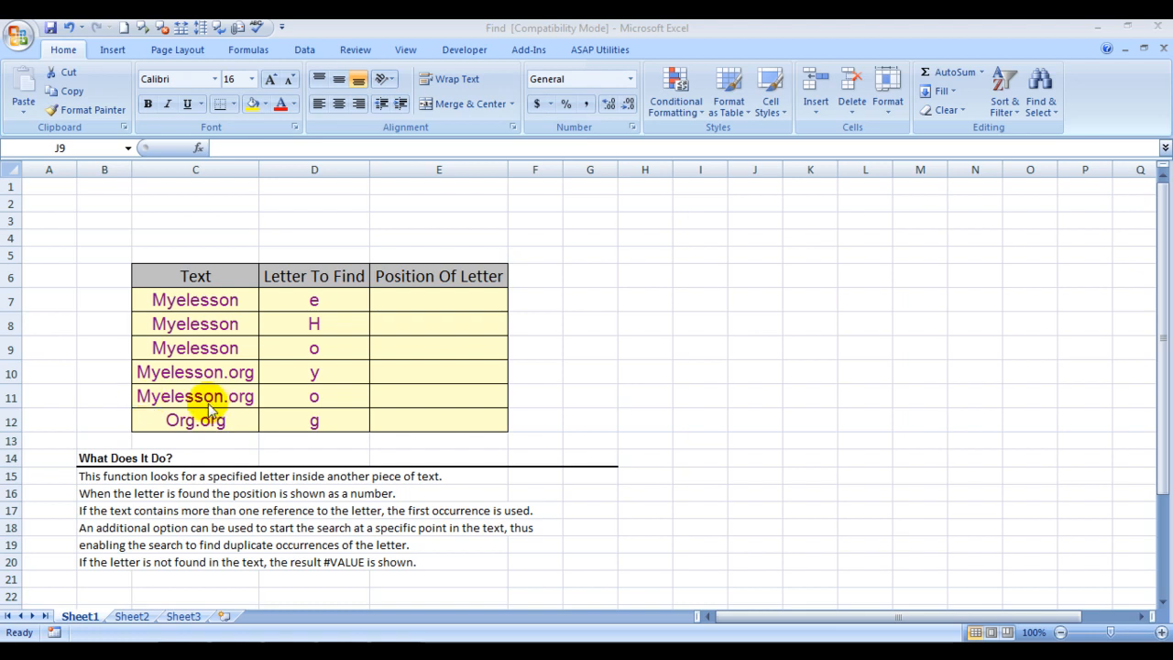
{"action": "mouse_move", "coordinate": [218, 410]}
{"action": "type", "text": "="}
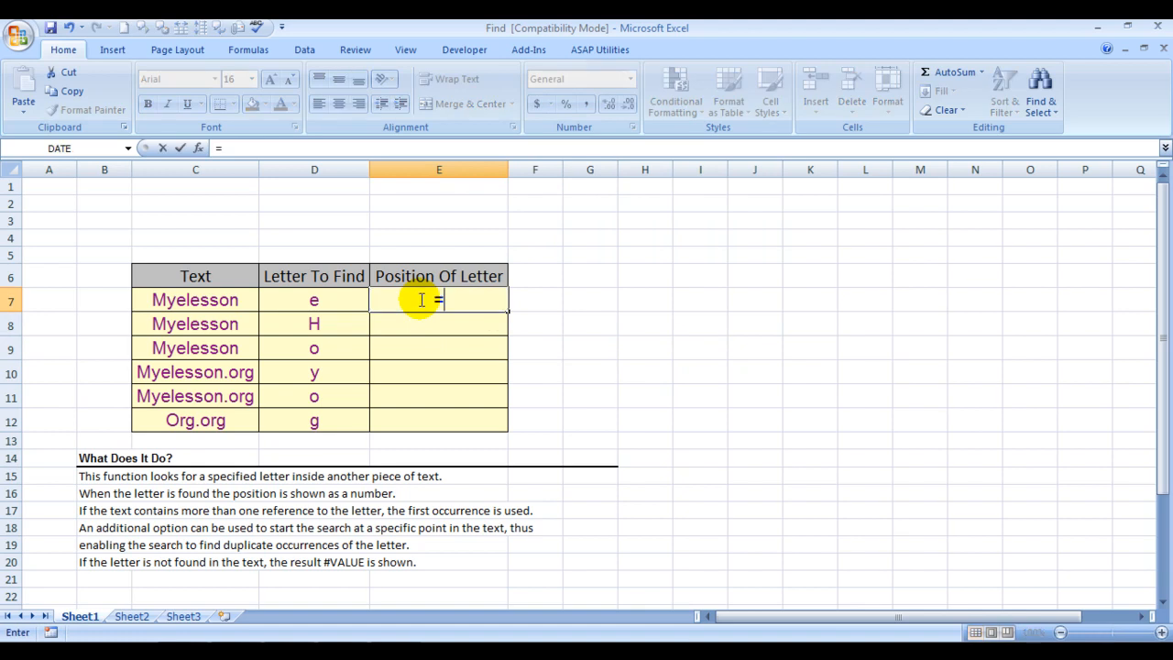
Enter =FIND(D7,C7) in E7, returning 3 for e in Myelesson, and check the formula.
{"action": "type", "text": "find"}
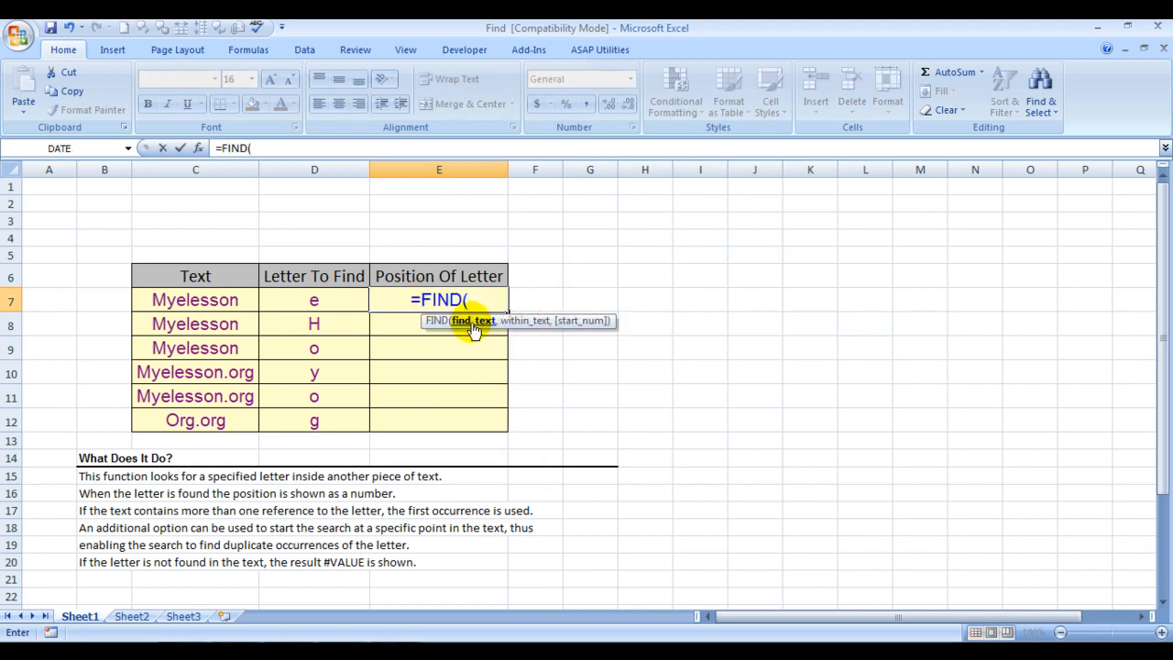
{"action": "left_click", "coordinate": [316, 301]}
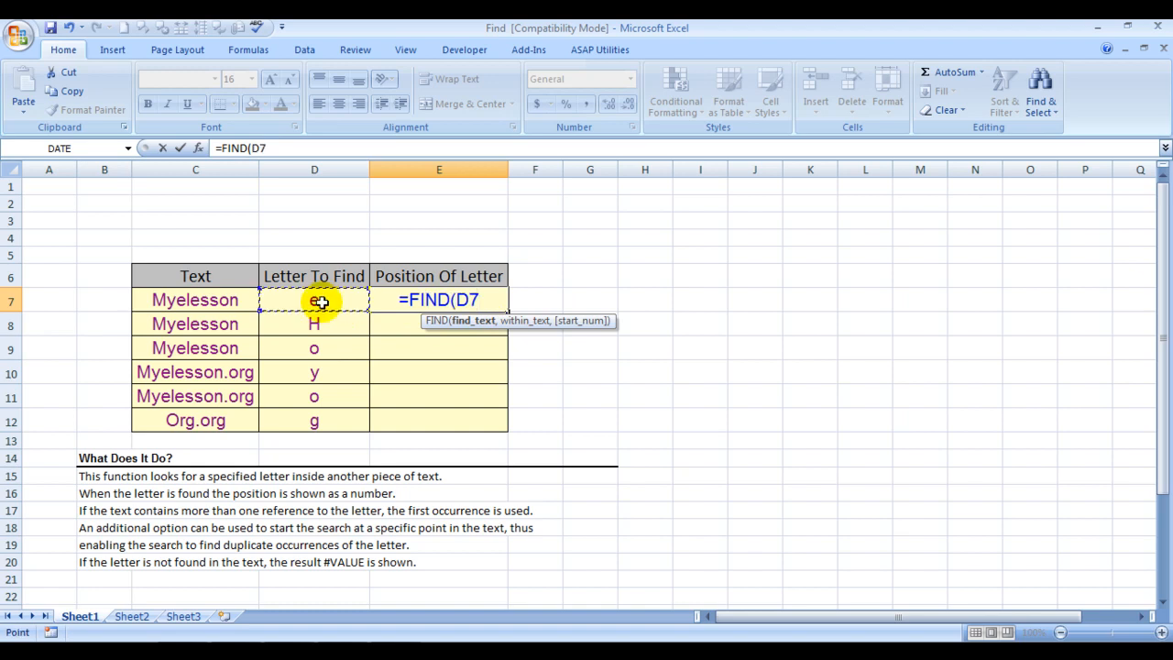
{"action": "type", "text": ","}
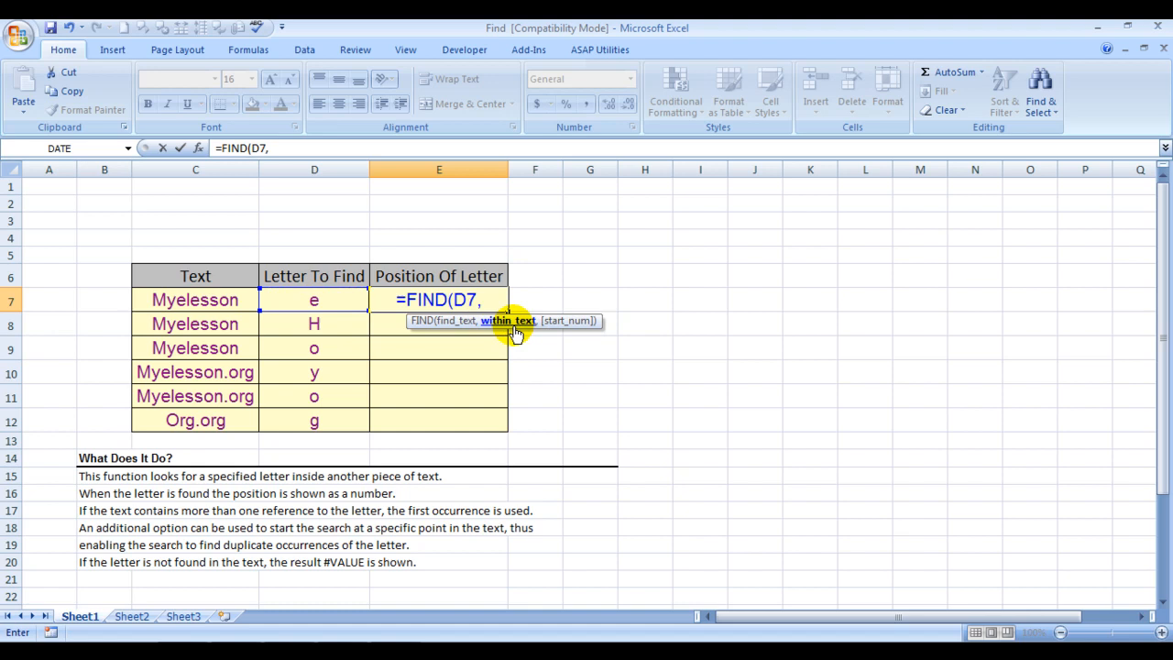
{"action": "left_click", "coordinate": [194, 301]}
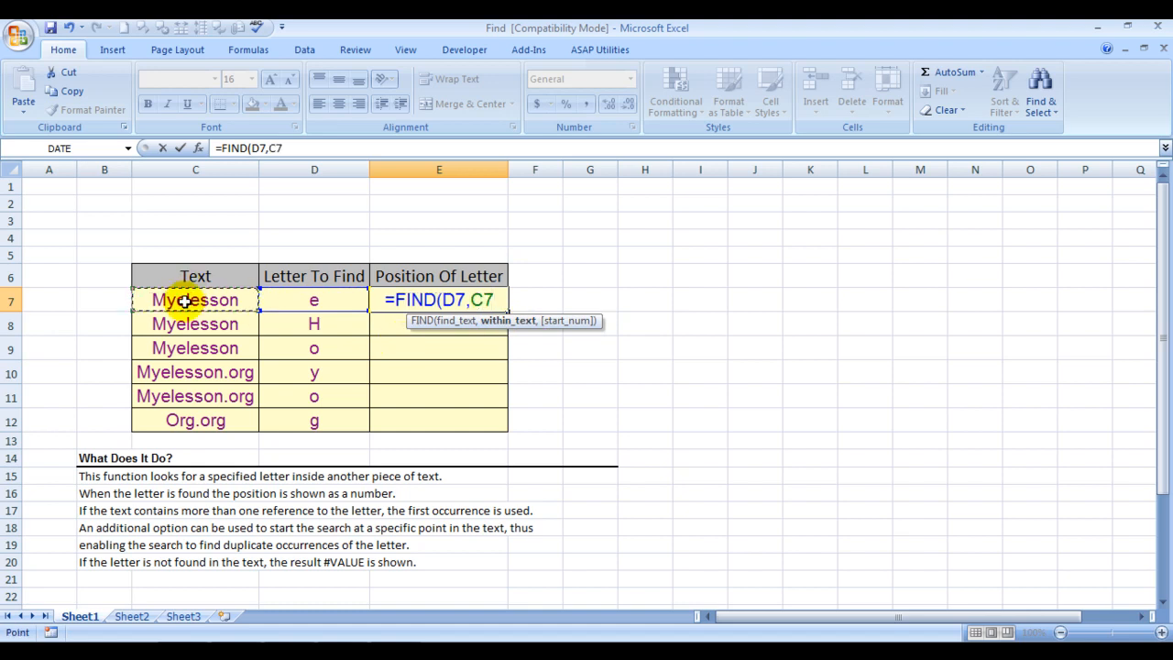
{"action": "mouse_move", "coordinate": [487, 381]}
{"action": "type", "text": ")"}
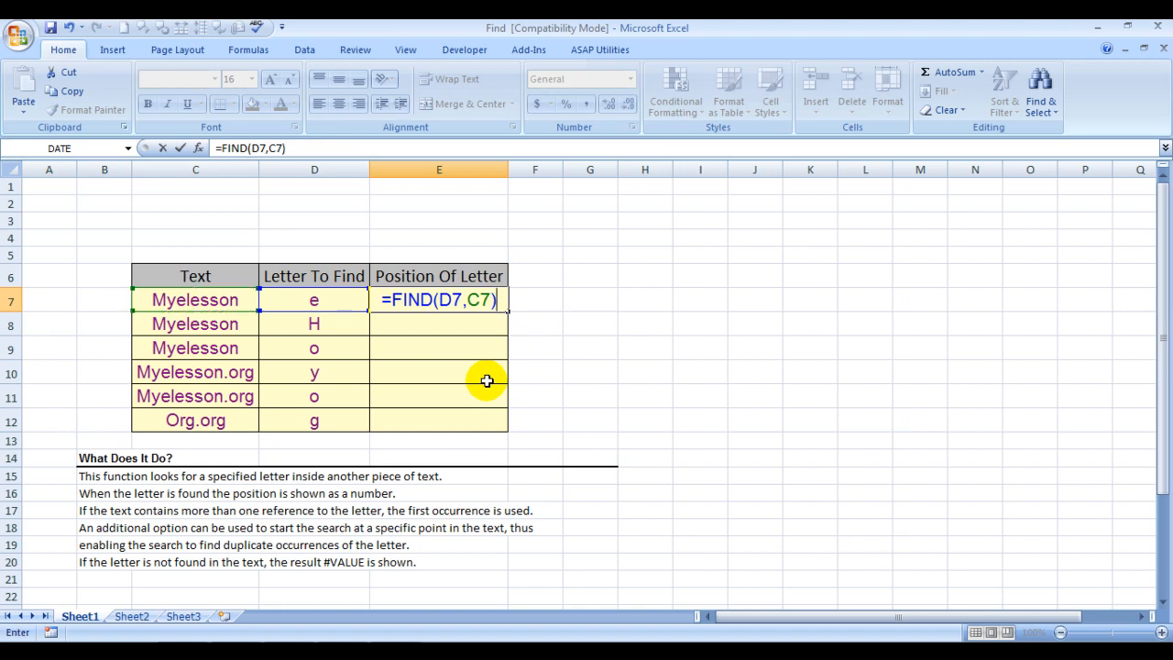
{"action": "key", "text": "Enter"}
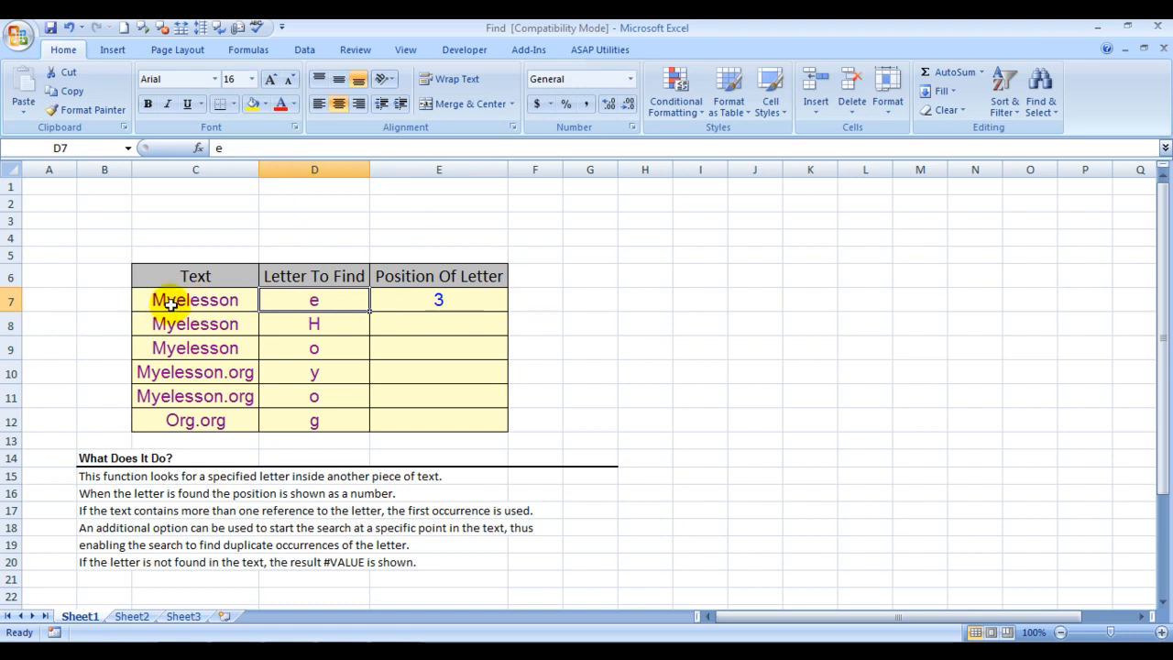
{"action": "mouse_move", "coordinate": [183, 311]}
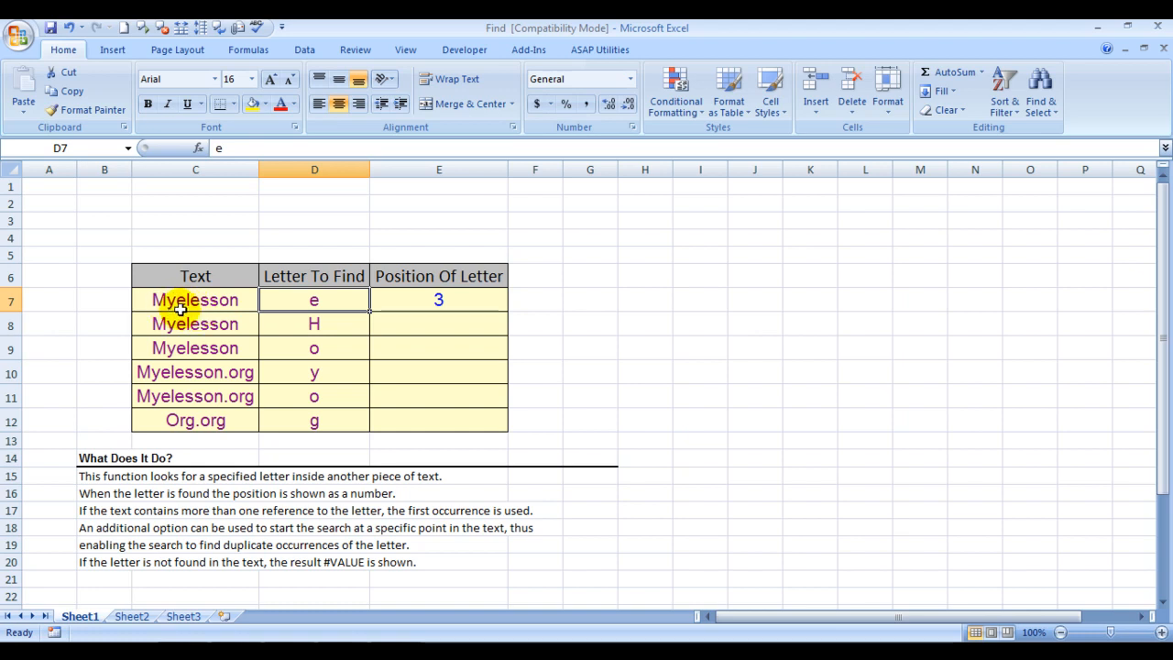
{"action": "left_click", "coordinate": [187, 302]}
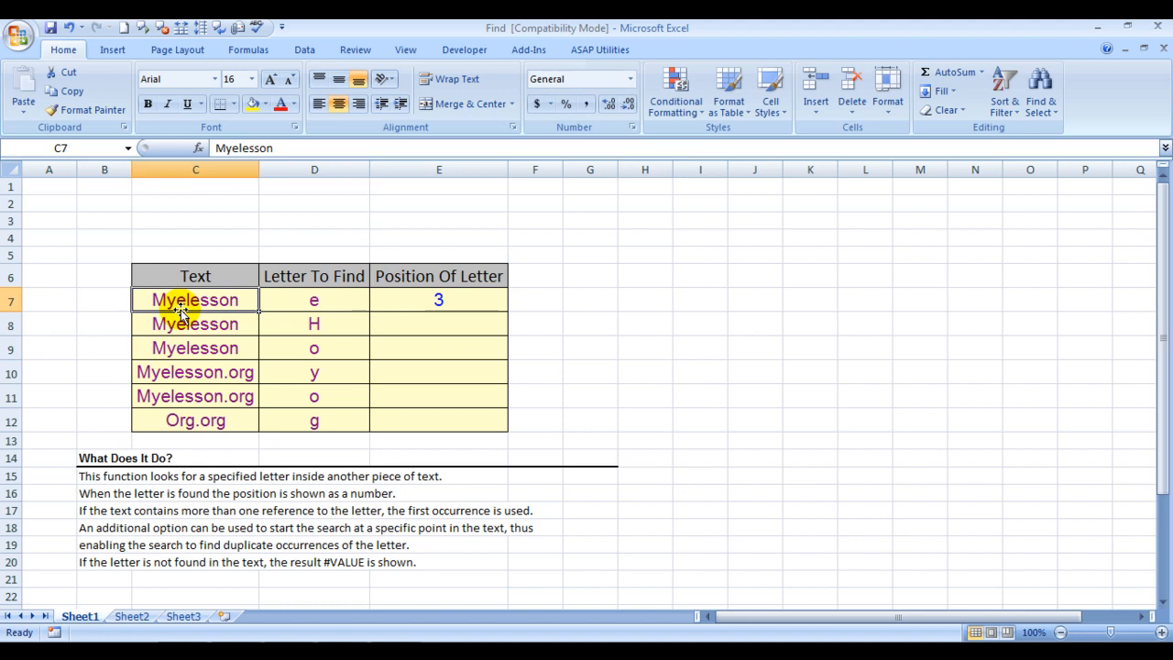
{"action": "mouse_move", "coordinate": [385, 293]}
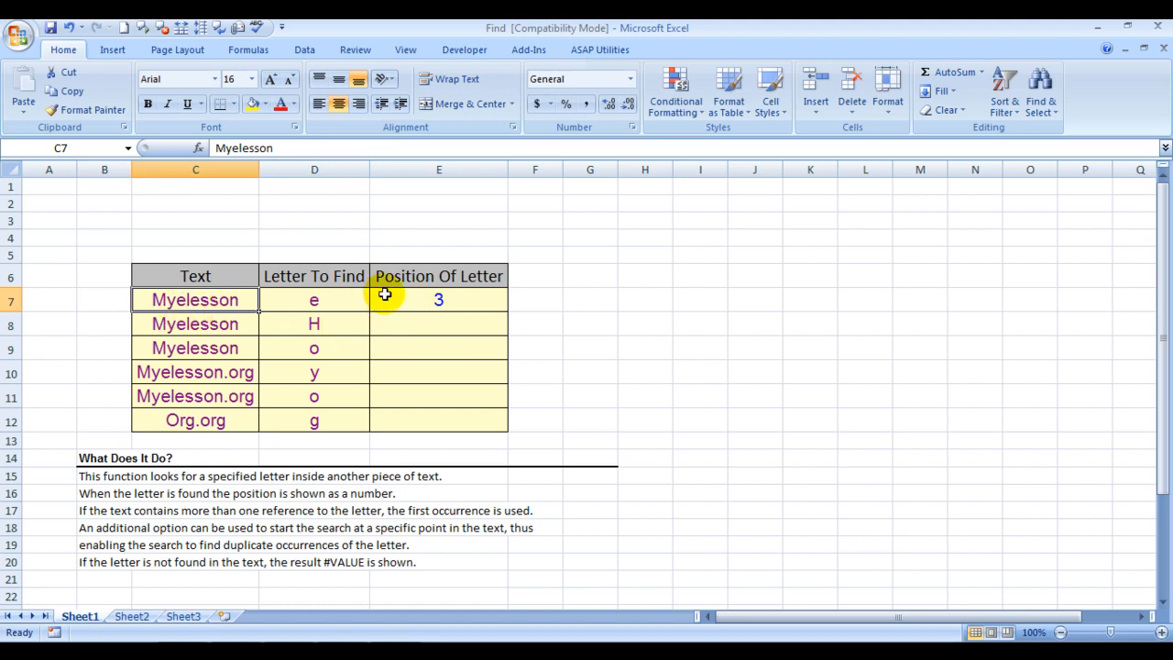
{"action": "left_click", "coordinate": [438, 300]}
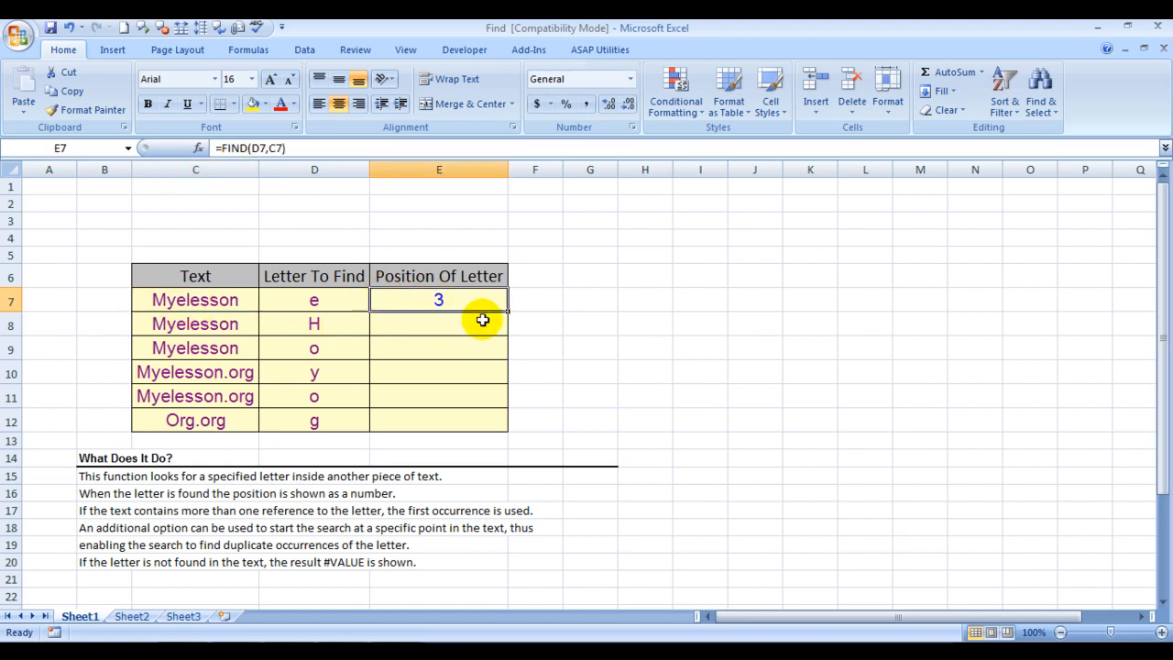
{"action": "mouse_move", "coordinate": [315, 326]}
{"action": "type", "text": "="}
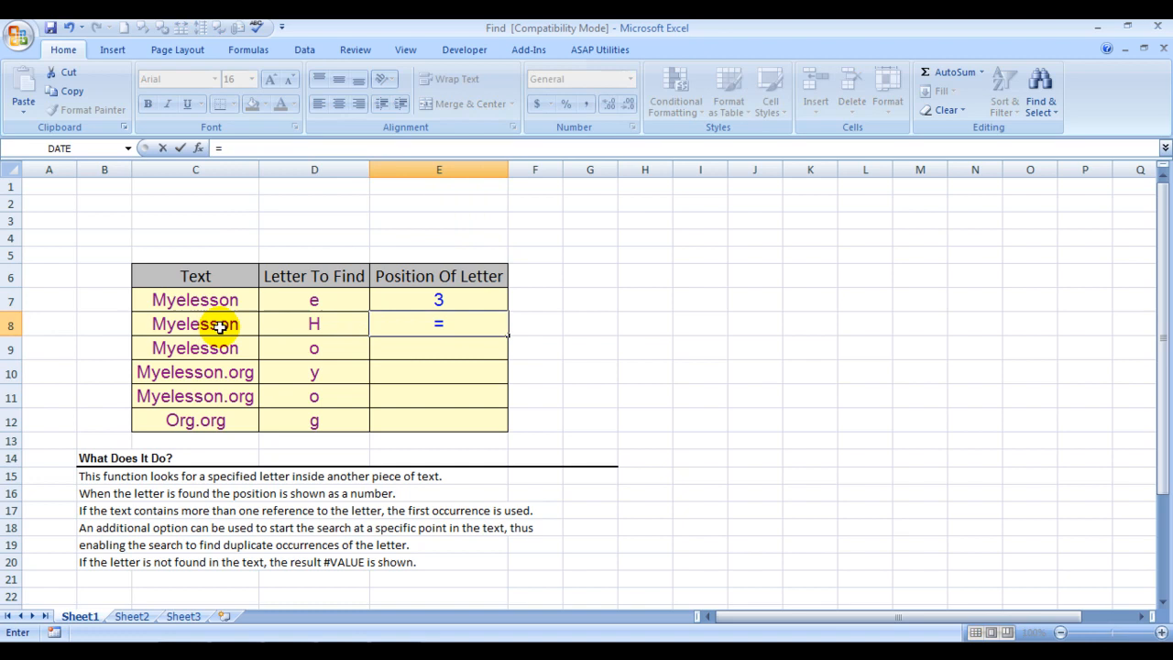
{"action": "mouse_move", "coordinate": [414, 319]}
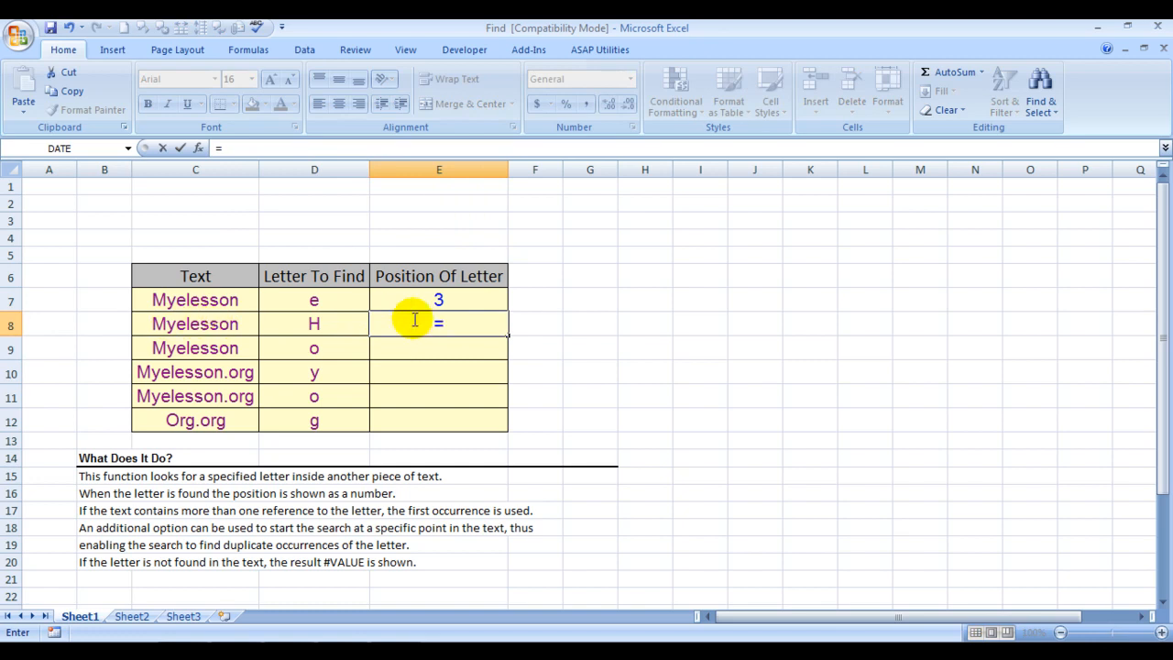
Enter =FIND(D8,C8) in E8, returning #VALUE! since H isn't in Myelesson.
{"action": "type", "text": "find"}
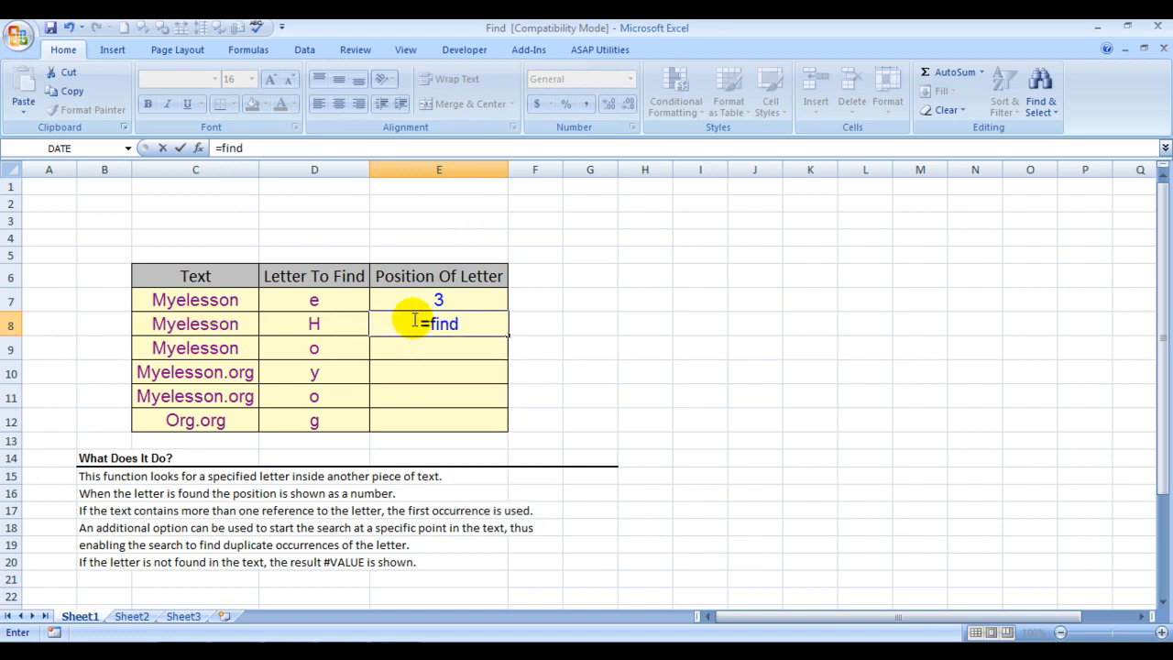
{"action": "key", "text": "Enter"}
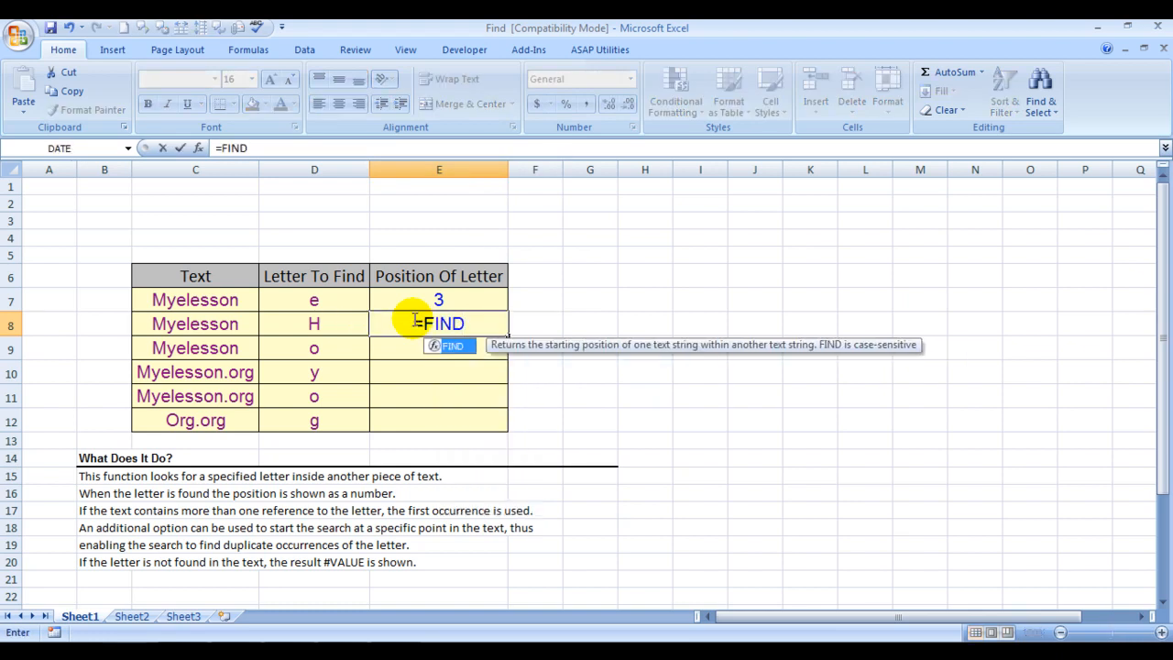
{"action": "left_click", "coordinate": [314, 323]}
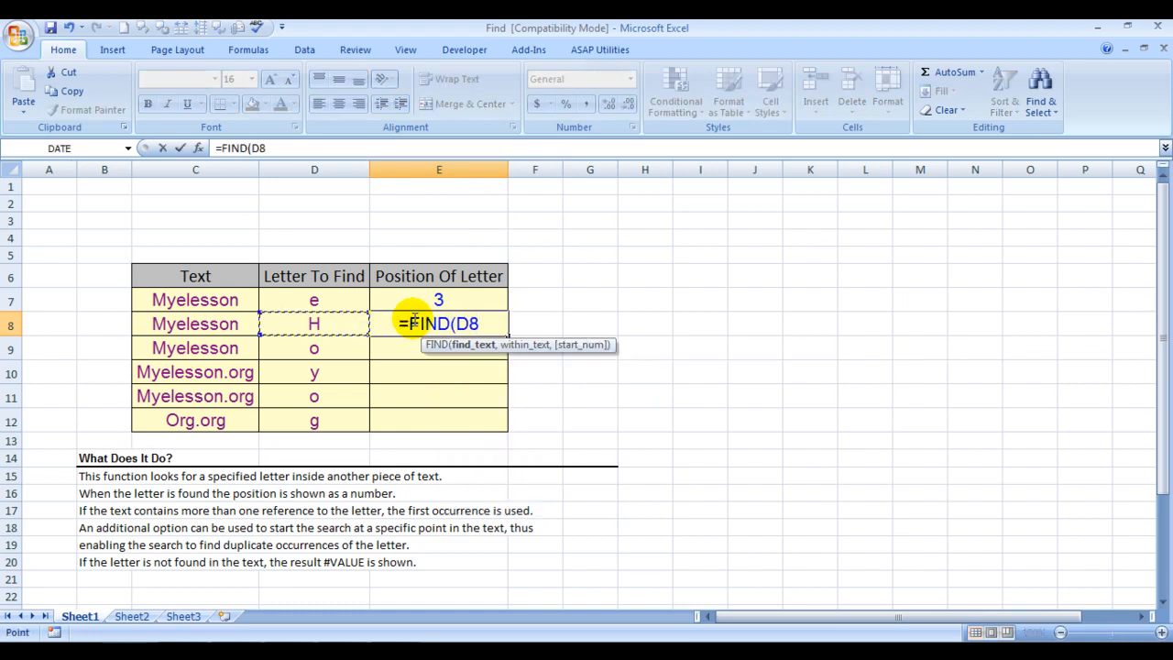
{"action": "type", "text": ","}
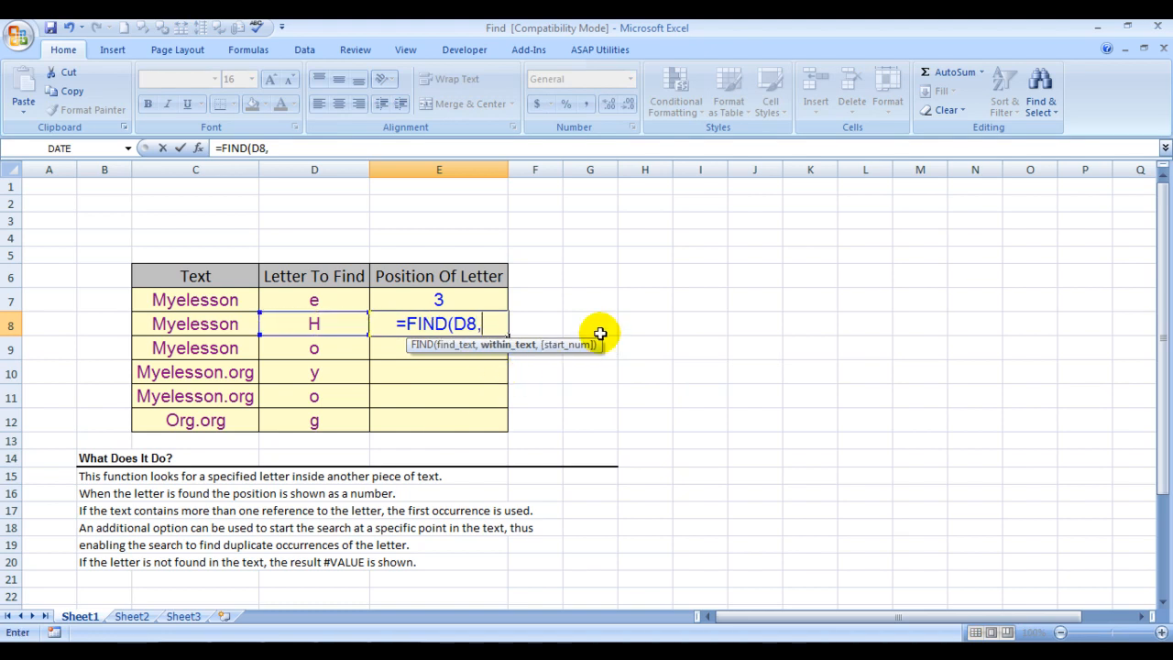
{"action": "left_click", "coordinate": [194, 323]}
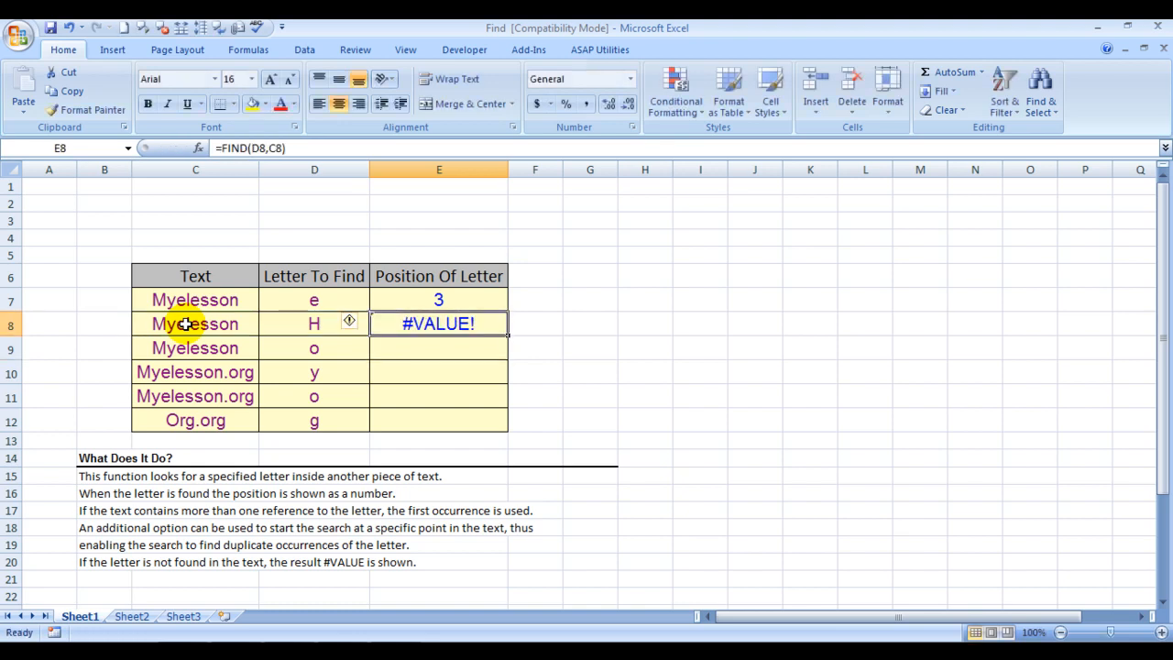
{"action": "left_click", "coordinate": [438, 348]}
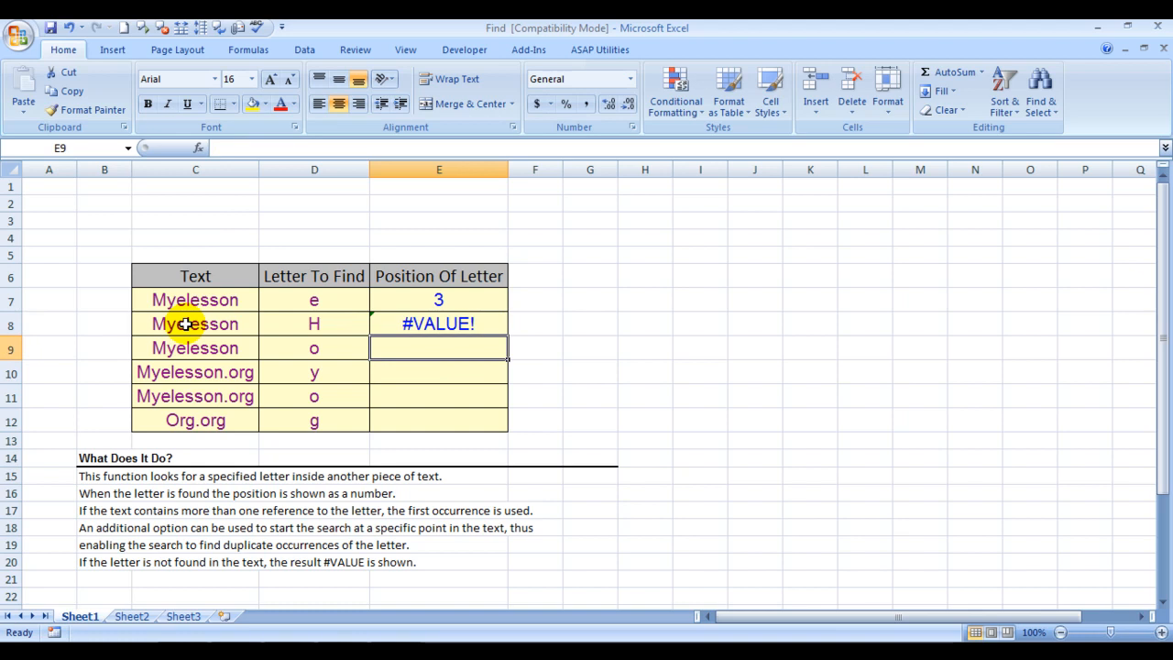
{"action": "mouse_move", "coordinate": [432, 348]}
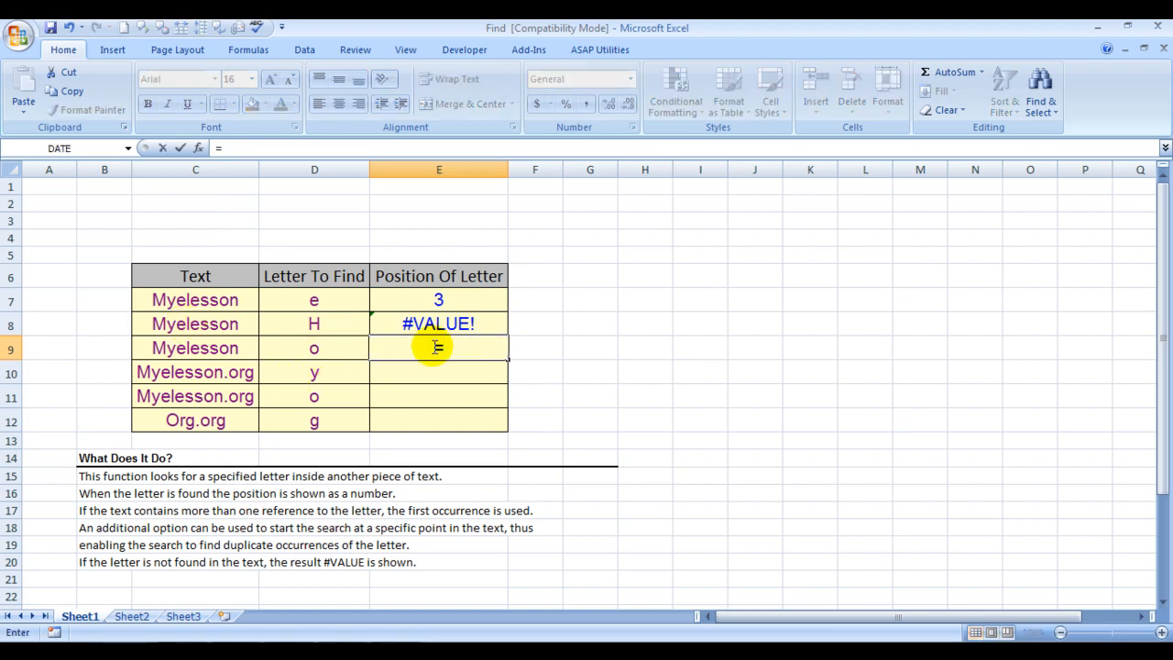
Re-enter a working FIND formula in E9 so it returns 8 for o in Myelesson.
{"action": "type", "text": "=FIND"}
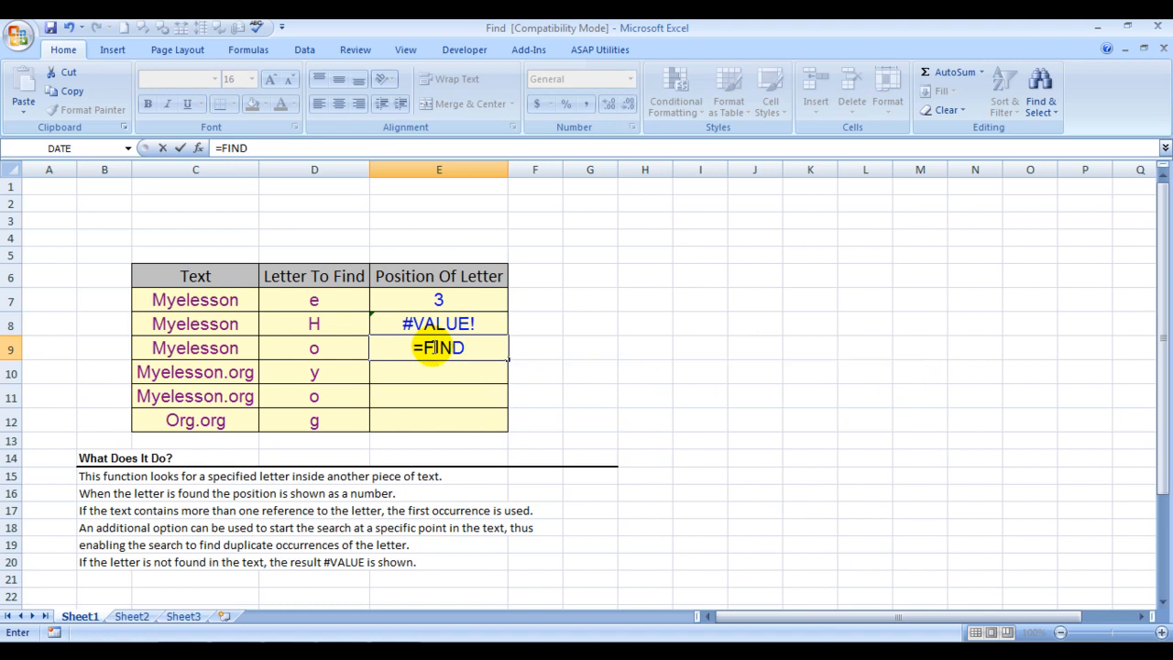
{"action": "key", "text": "Enter"}
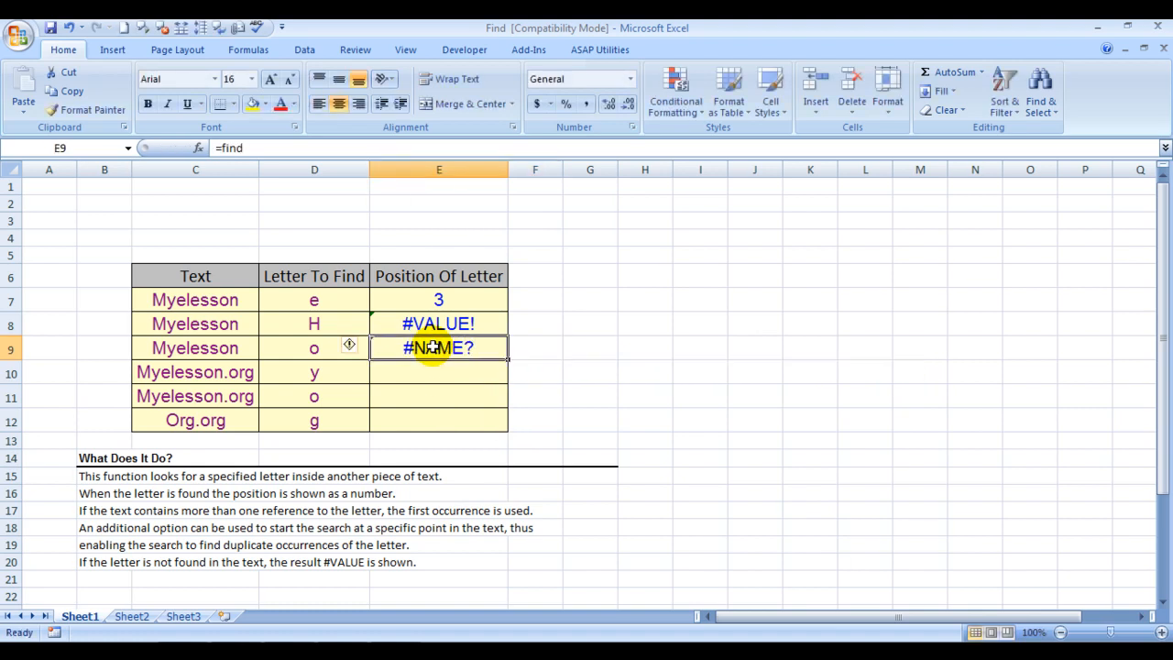
{"action": "type", "text": "=FIND"}
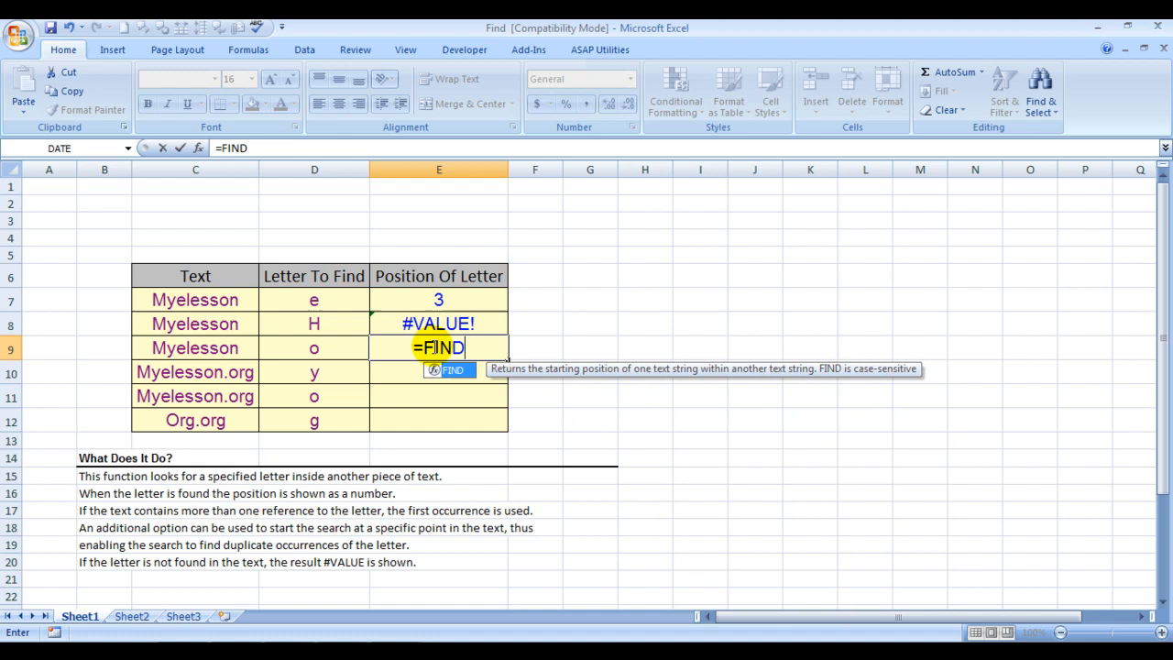
{"action": "type", "text": "("}
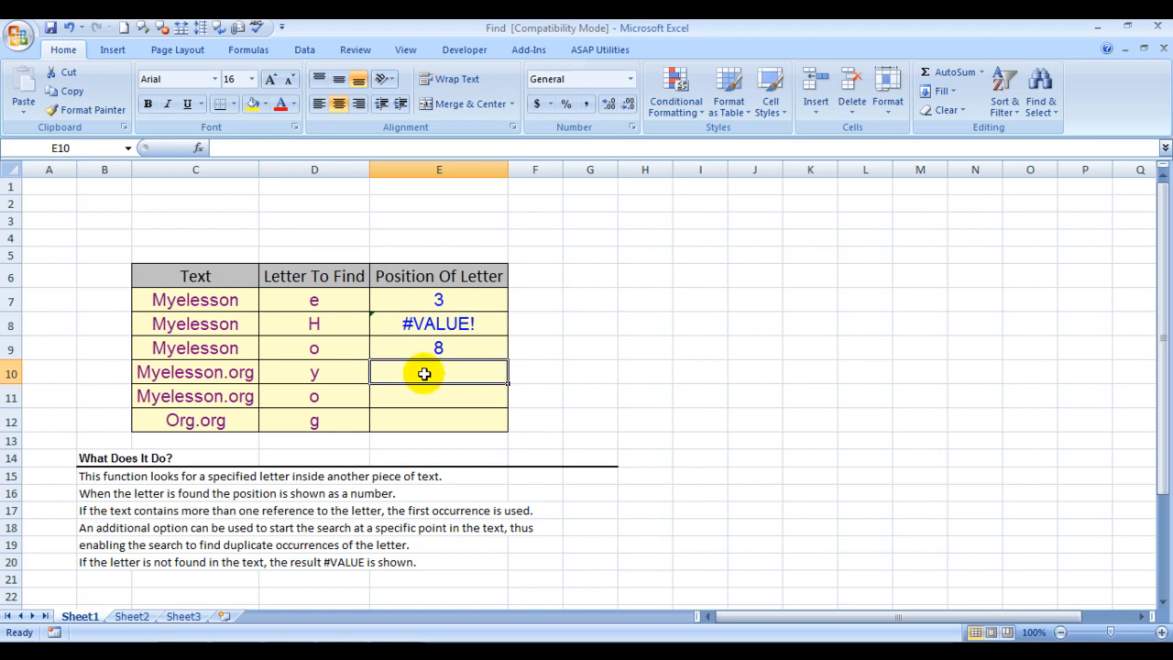
Enter =FIND(D10,C10) in E10, returning 2 for y in Myelesson.org.
{"action": "type", "text": "=FIND"}
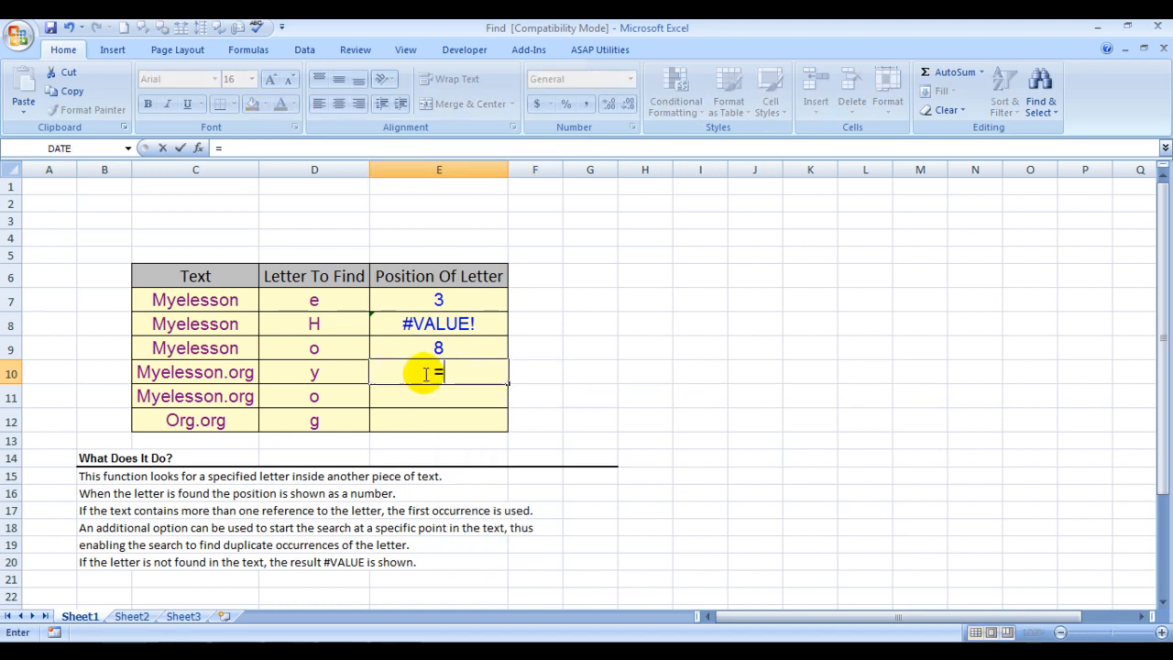
{"action": "type", "text": "FIND("}
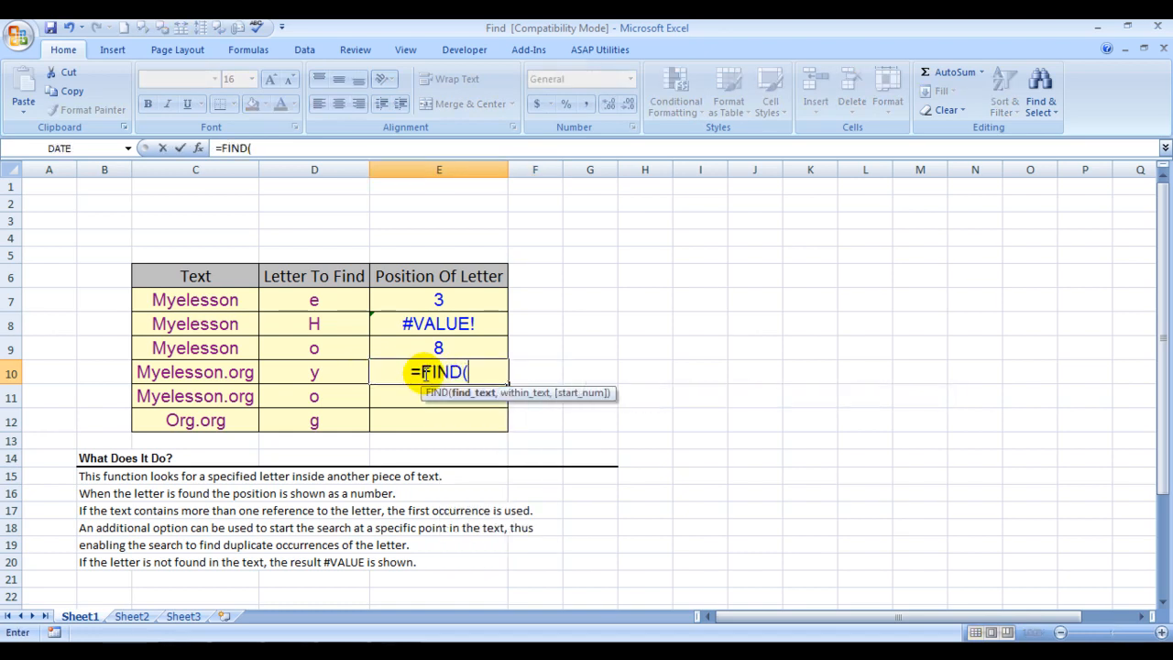
{"action": "left_click", "coordinate": [313, 372]}
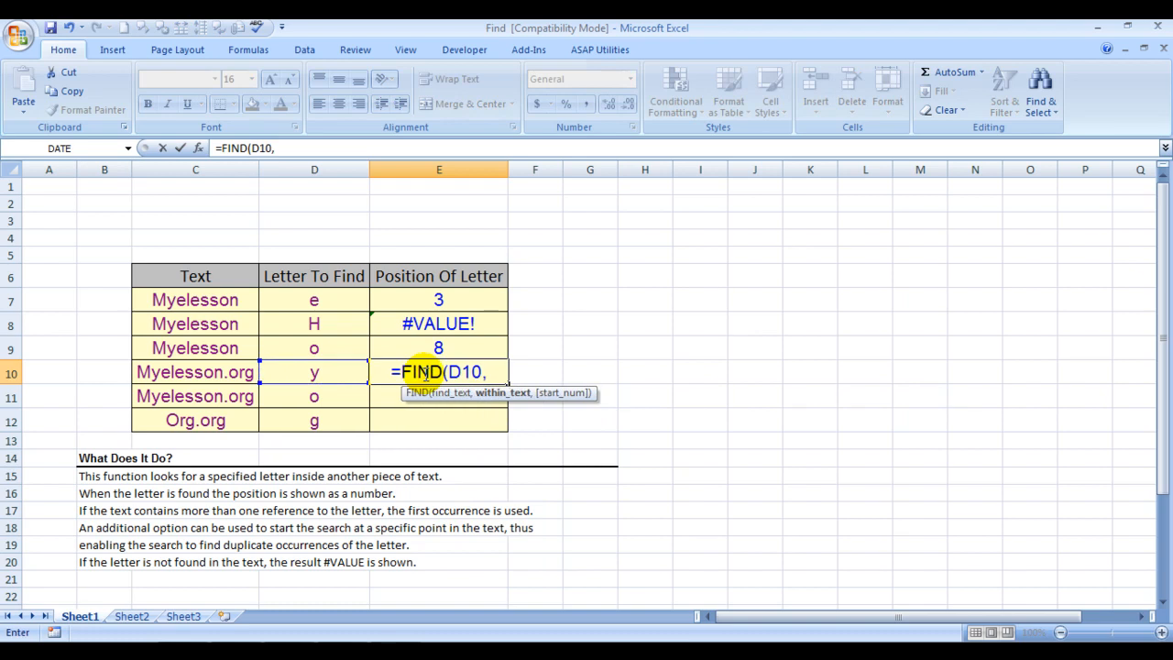
{"action": "left_click", "coordinate": [194, 372]}
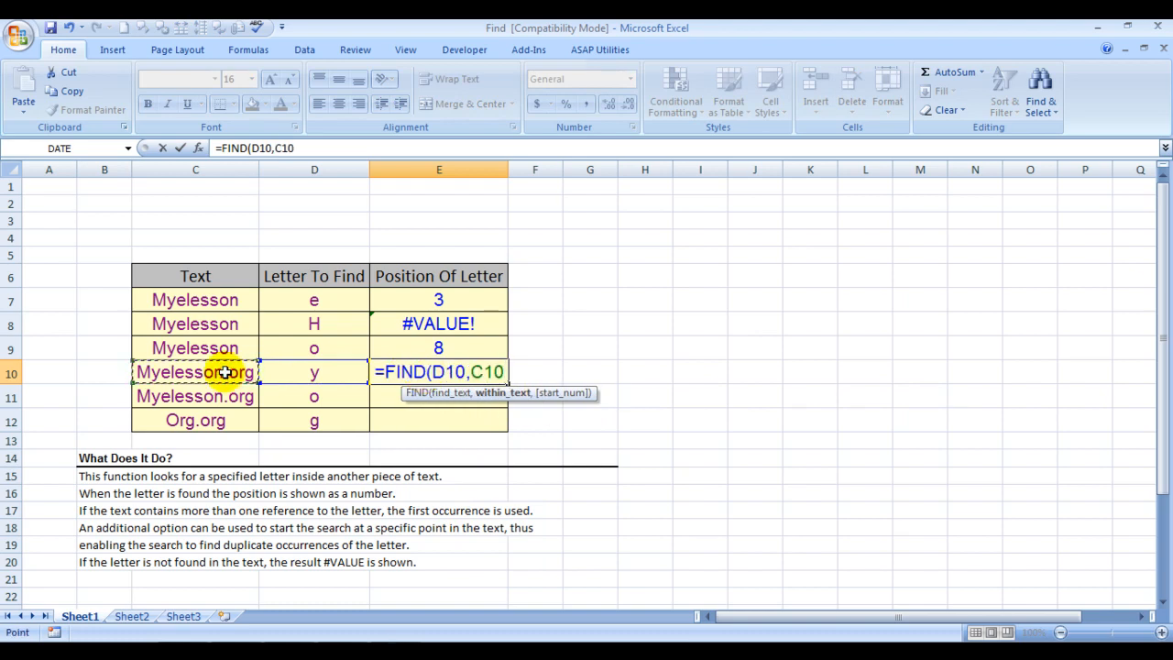
{"action": "key", "text": "Enter"}
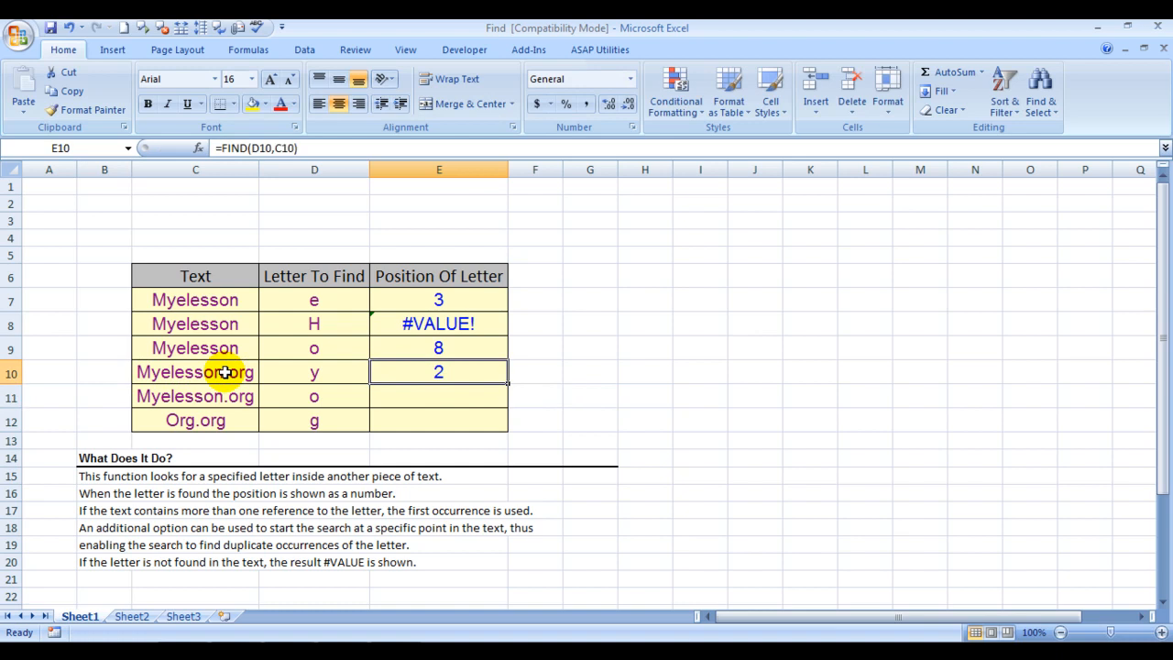
{"action": "left_click", "coordinate": [438, 396]}
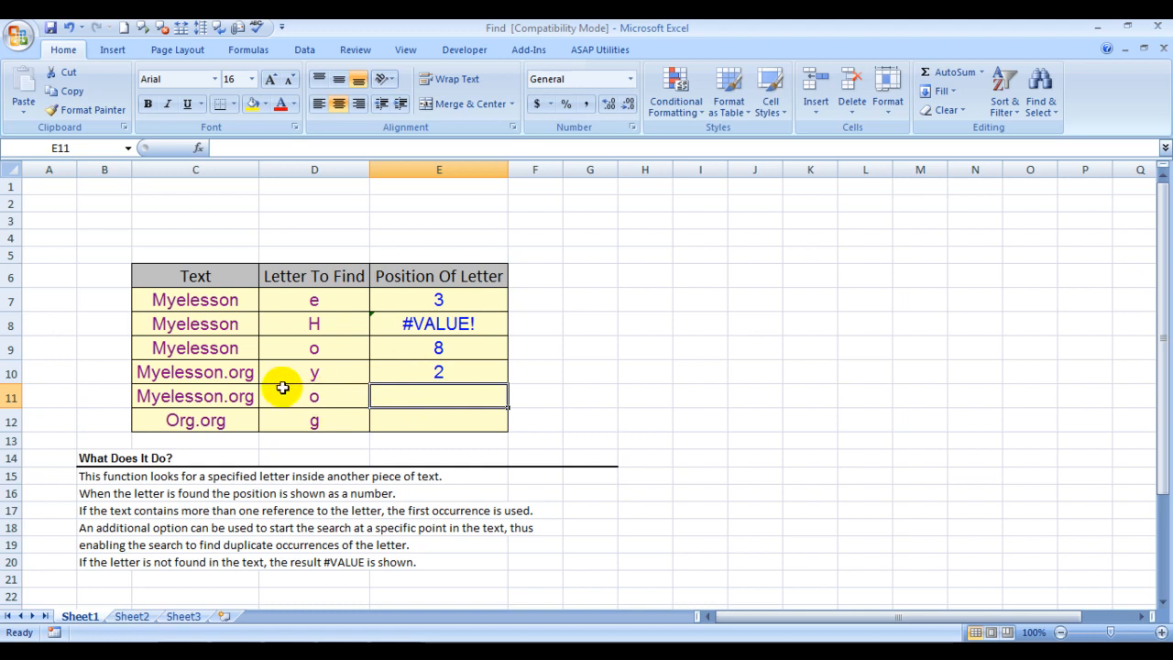
{"action": "mouse_move", "coordinate": [418, 352]}
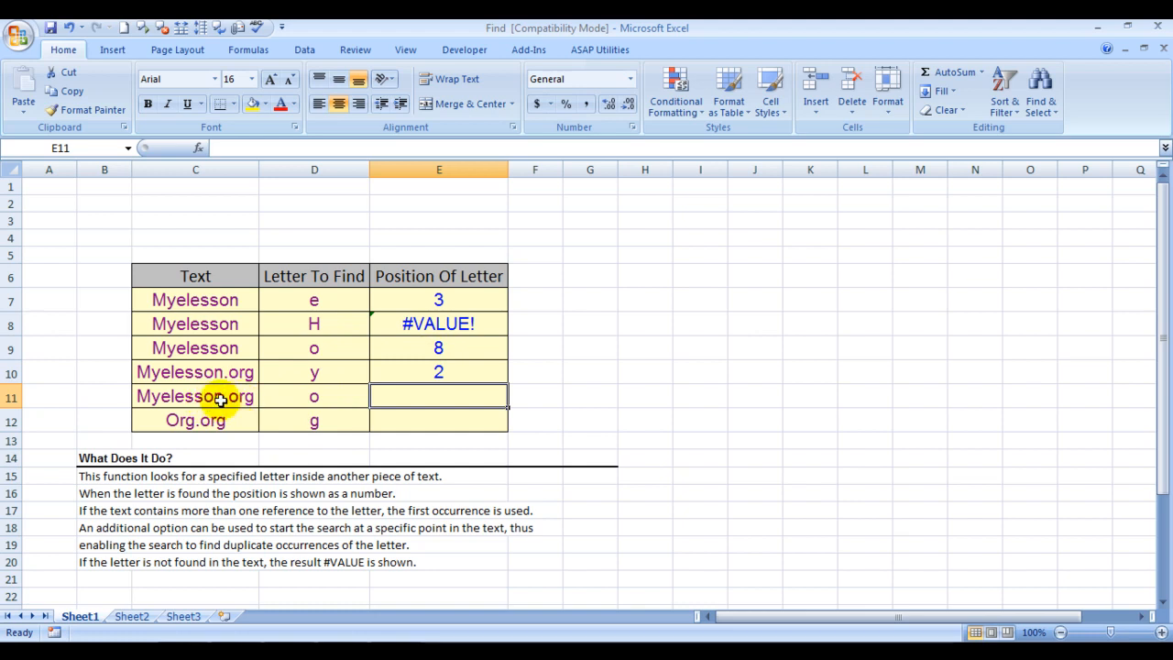
{"action": "mouse_move", "coordinate": [234, 399]}
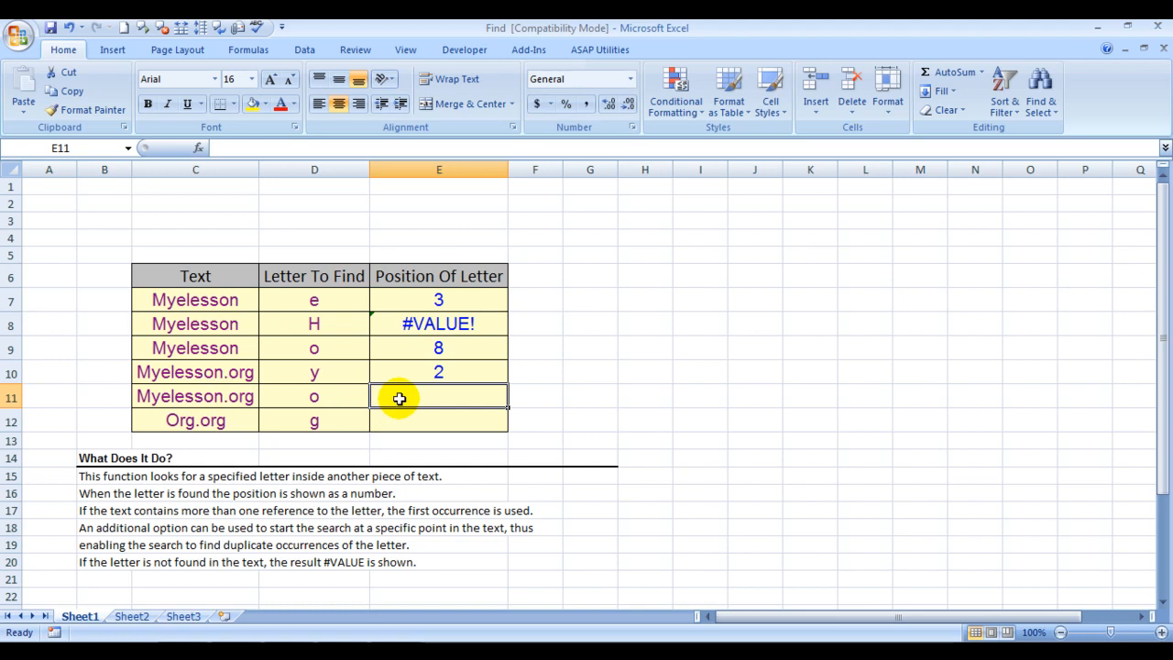
Enter =FIND(D11,C11,9) in E11, returning 11 for o in Myelesson.org from character 9.
{"action": "type", "text": "="}
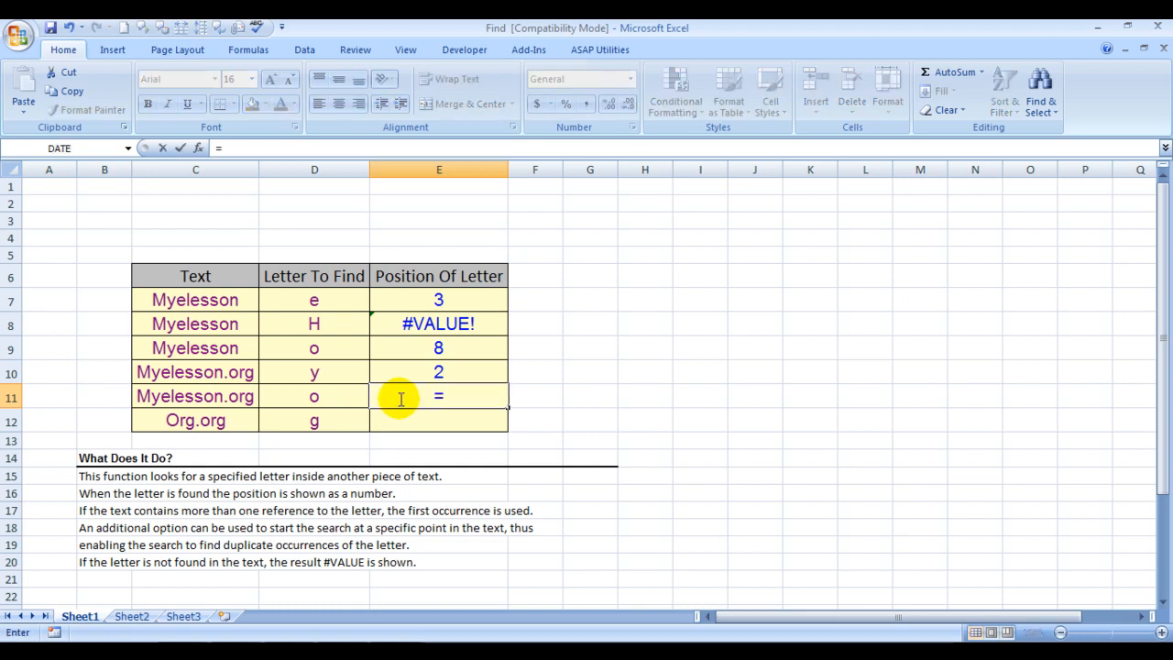
{"action": "type", "text": "find"}
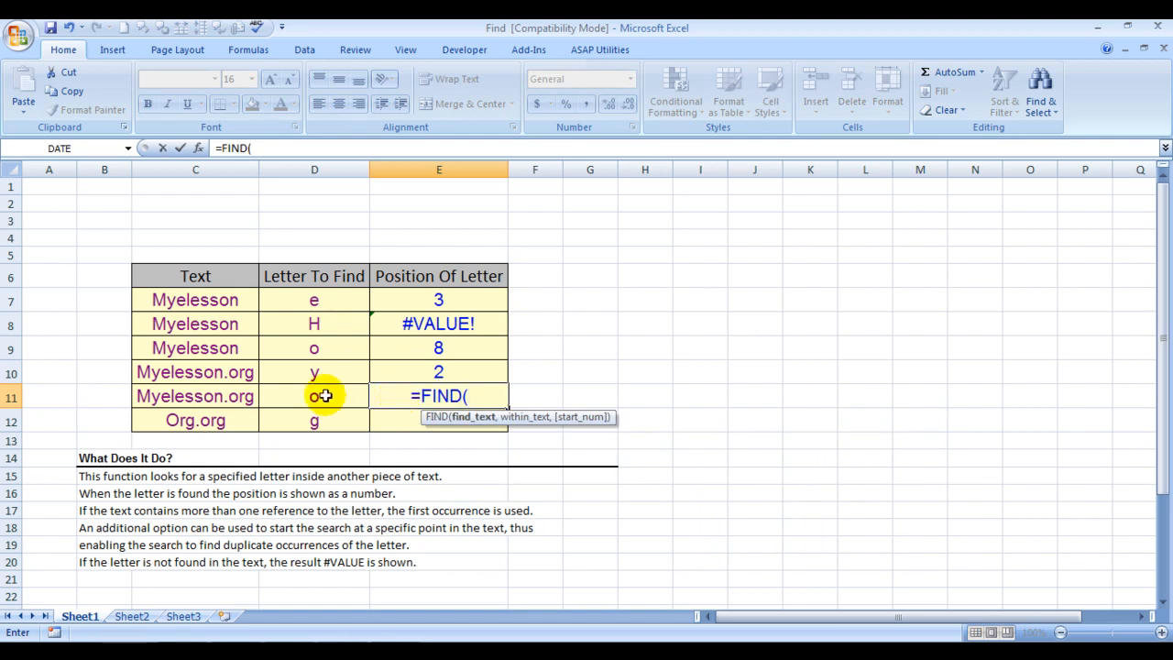
{"action": "left_click", "coordinate": [315, 396]}
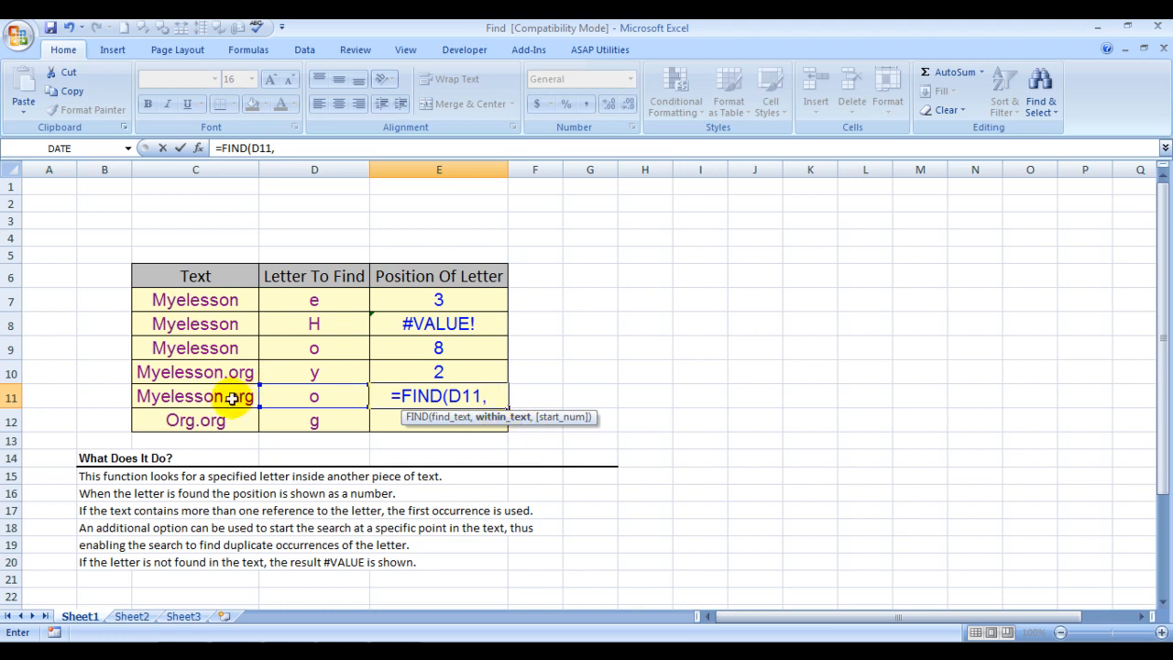
{"action": "left_click", "coordinate": [194, 396]}
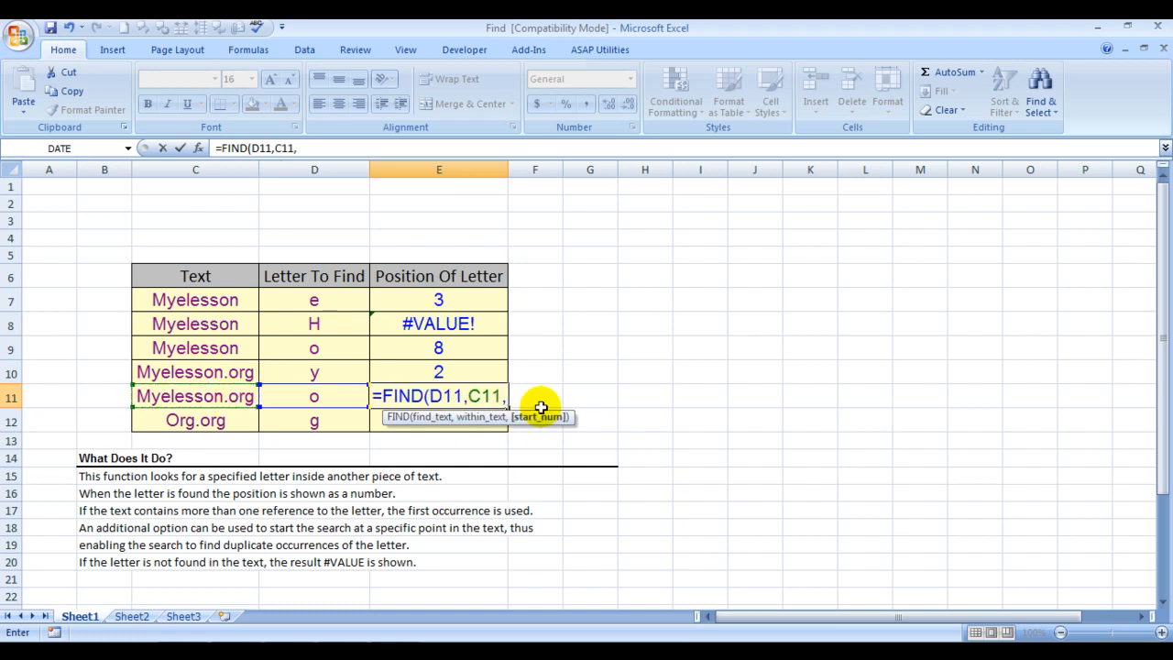
{"action": "mouse_move", "coordinate": [550, 425]}
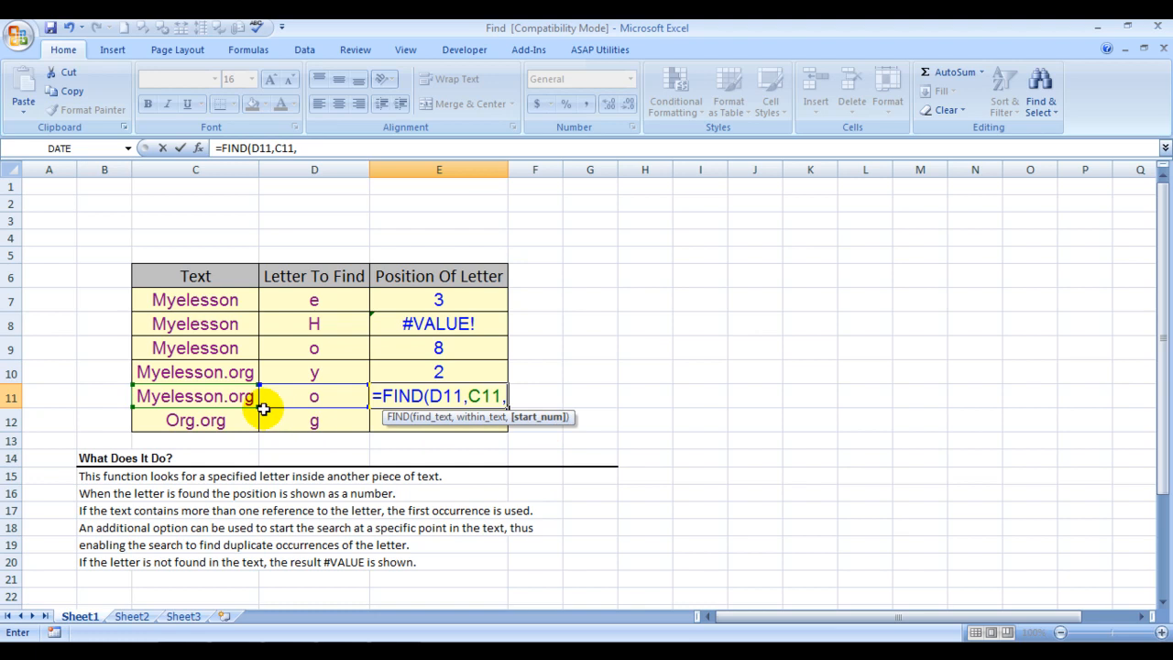
{"action": "mouse_move", "coordinate": [432, 349]}
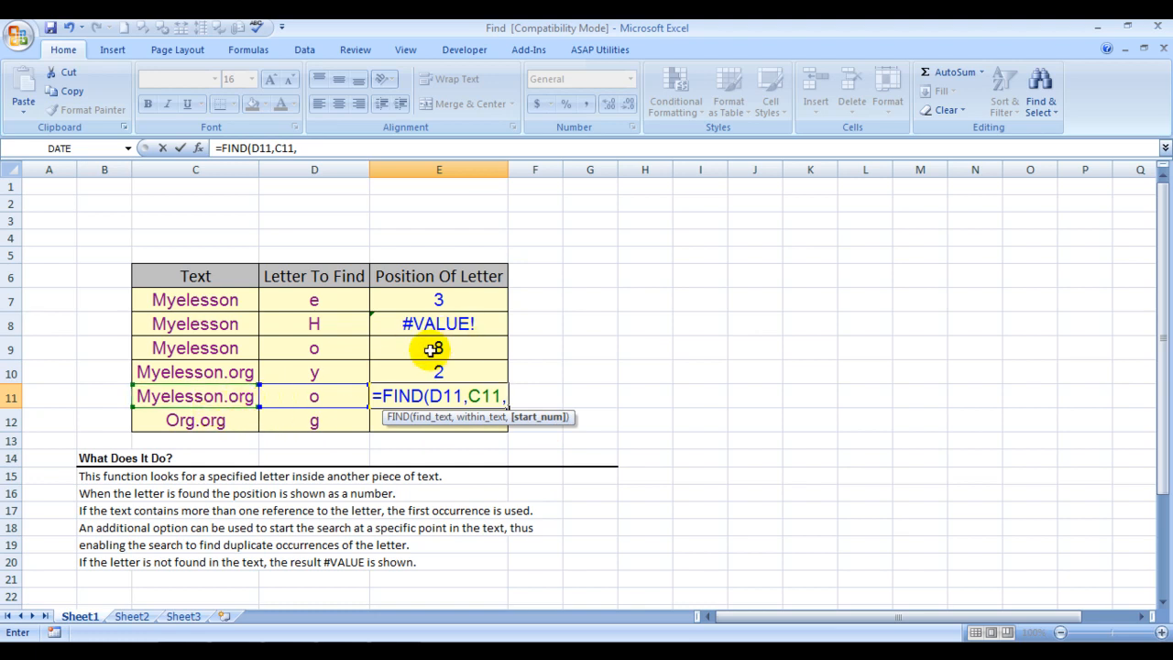
{"action": "type", "text": "9"}
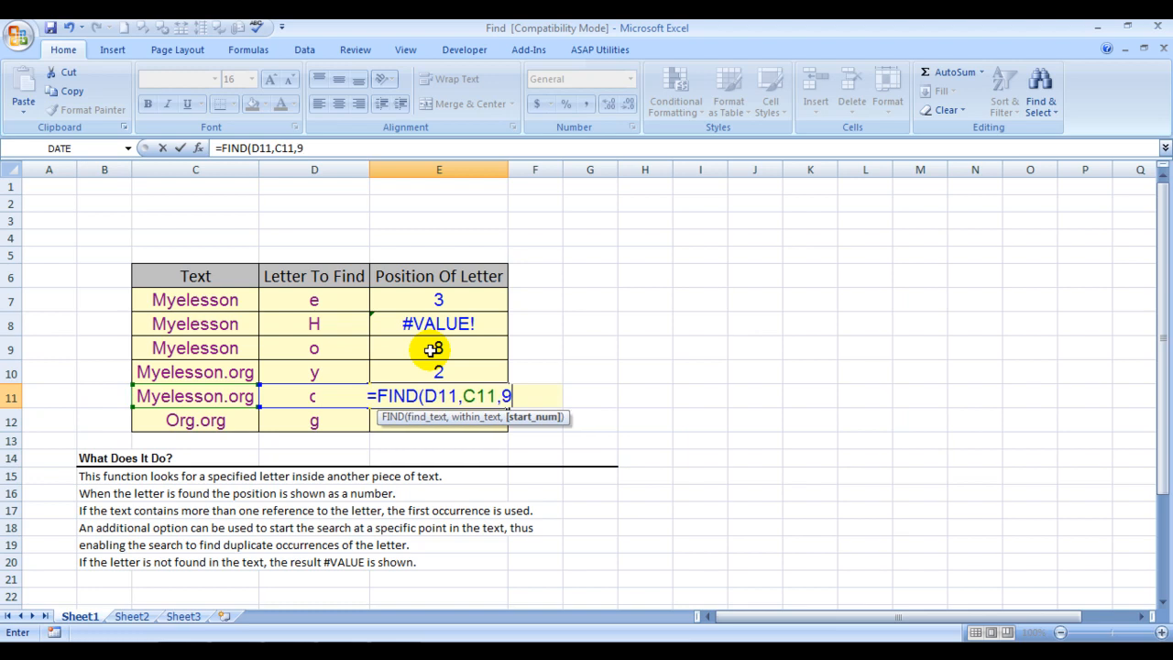
{"action": "type", "text": ")"}
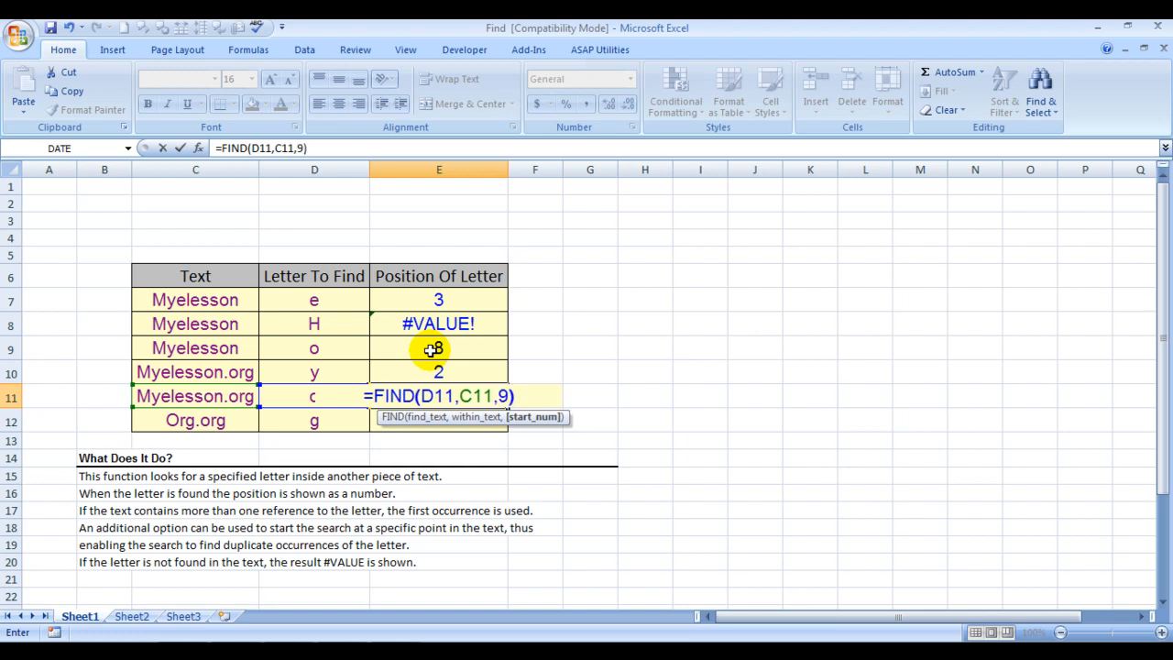
{"action": "key", "text": "Enter"}
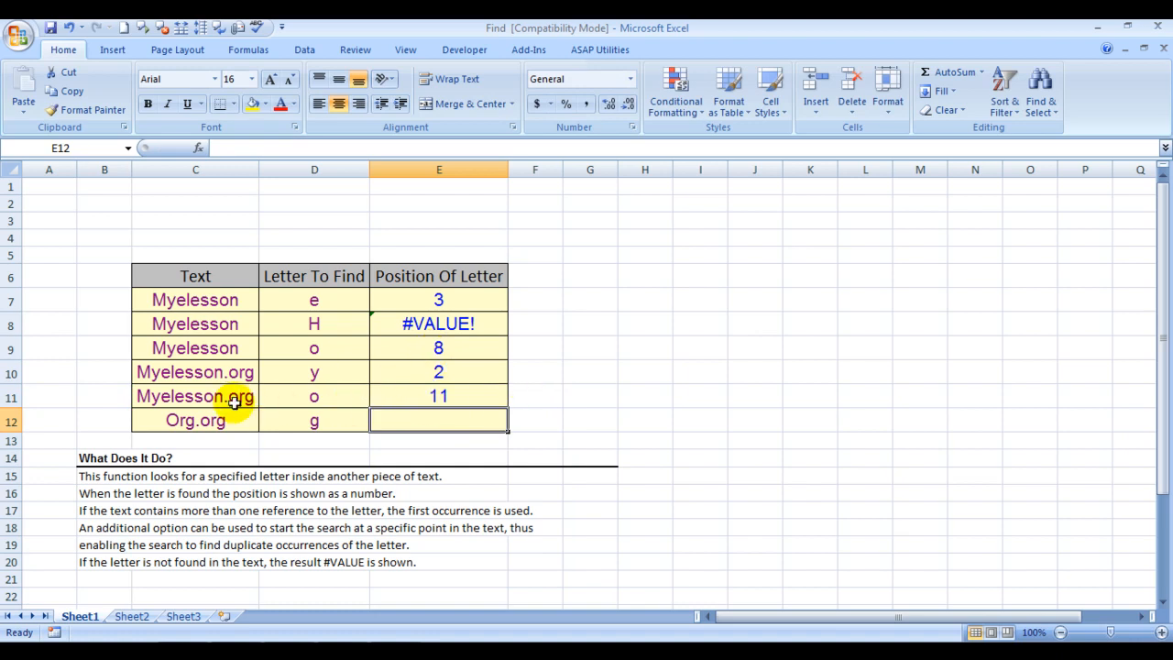
{"action": "mouse_move", "coordinate": [410, 396]}
{"action": "type", "text": "="}
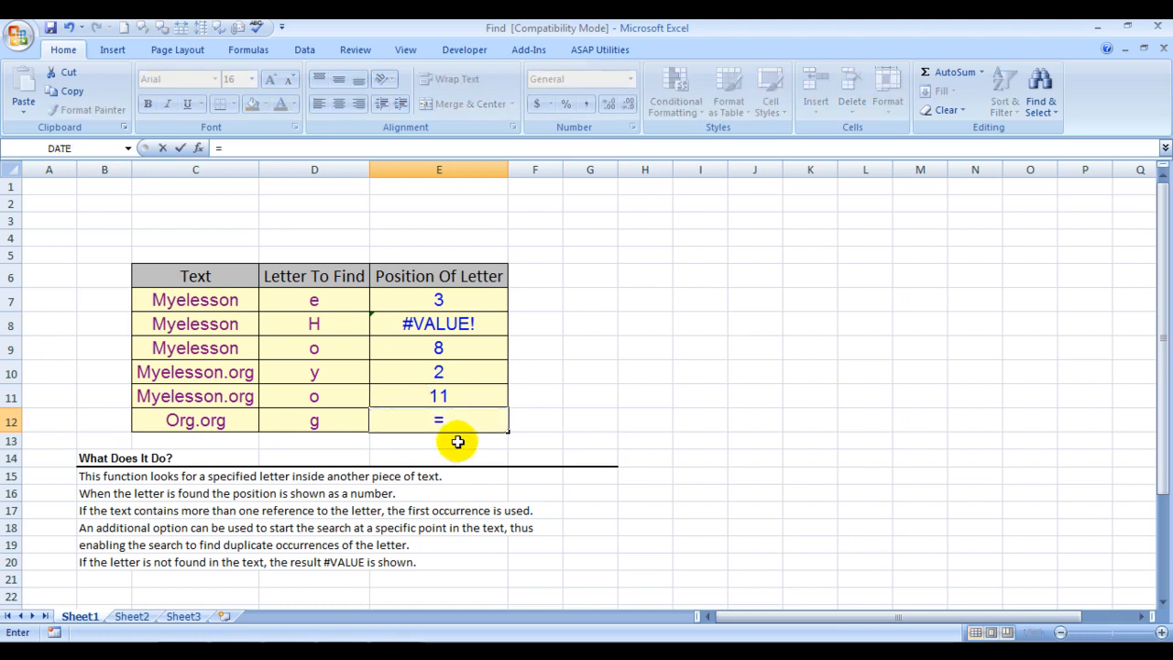
Enter =FIND(D12,C12,4) in E12, returning 7 for g in Org.org from character 4.
{"action": "type", "text": "find"}
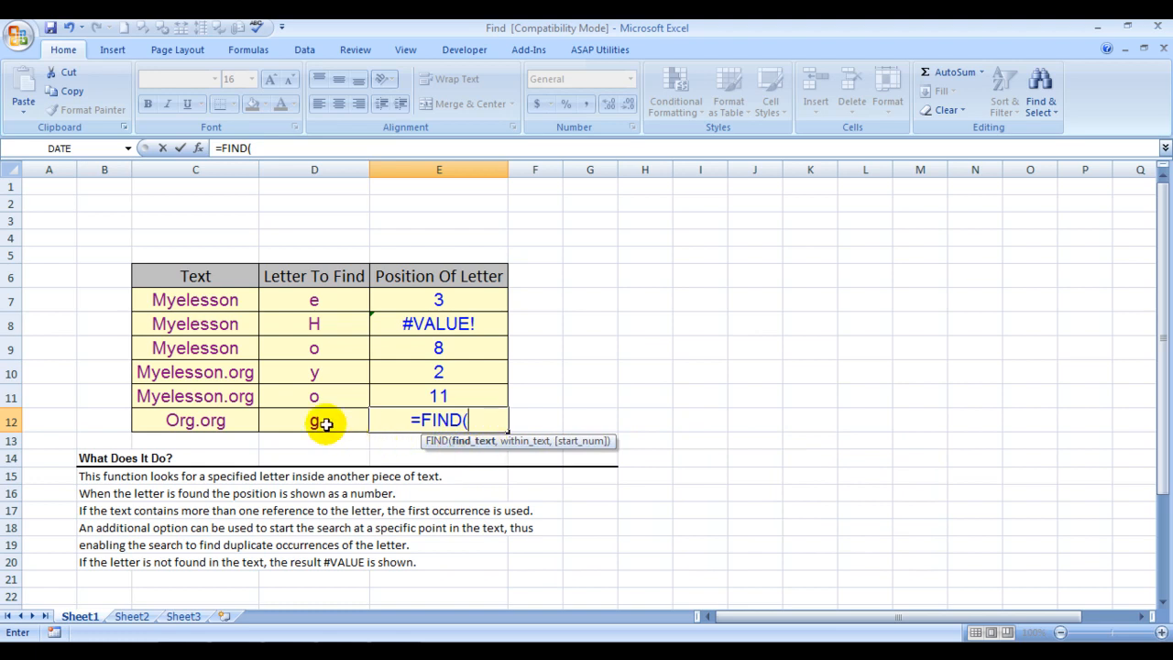
{"action": "left_click", "coordinate": [314, 420]}
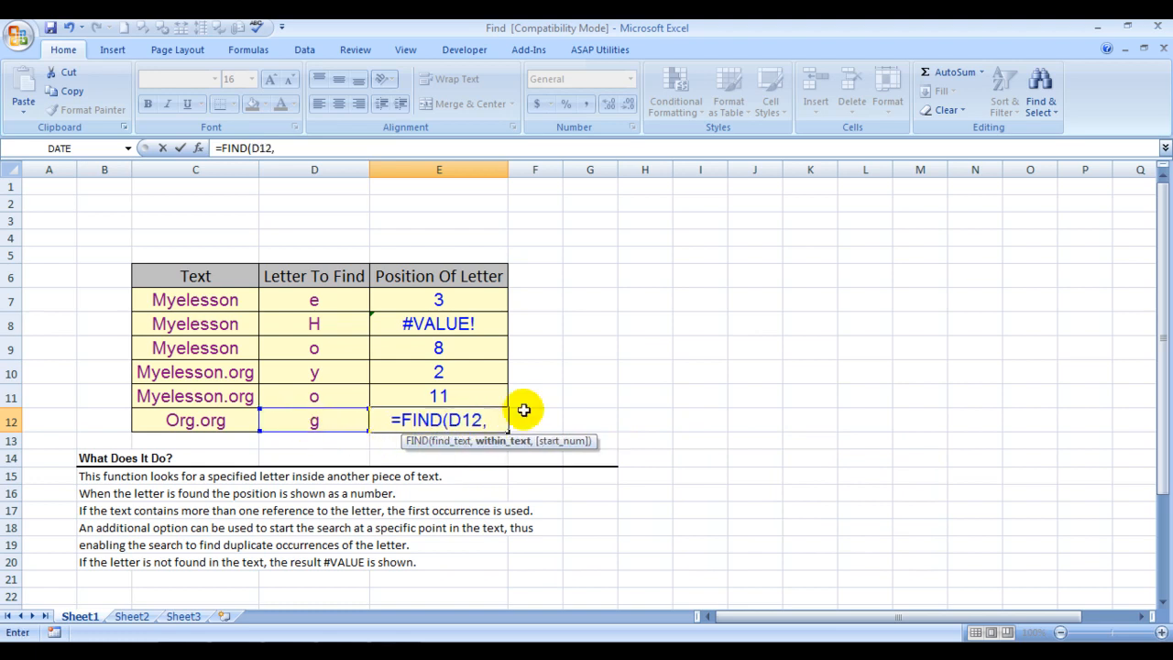
{"action": "left_click", "coordinate": [194, 419]}
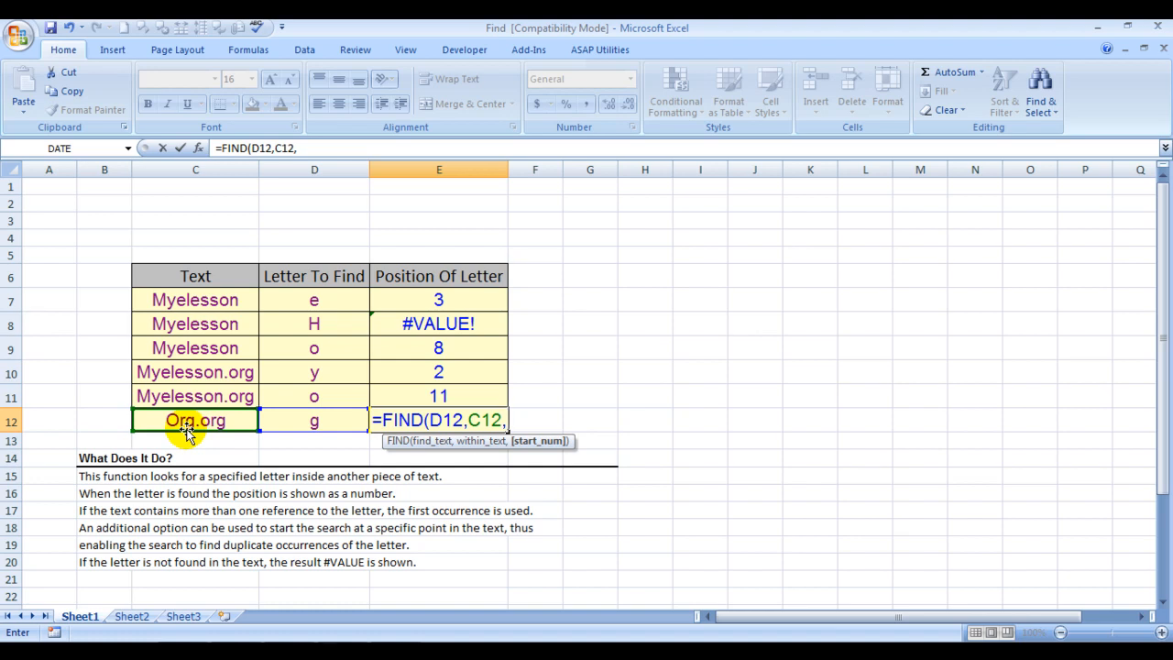
{"action": "type", "text": "4"}
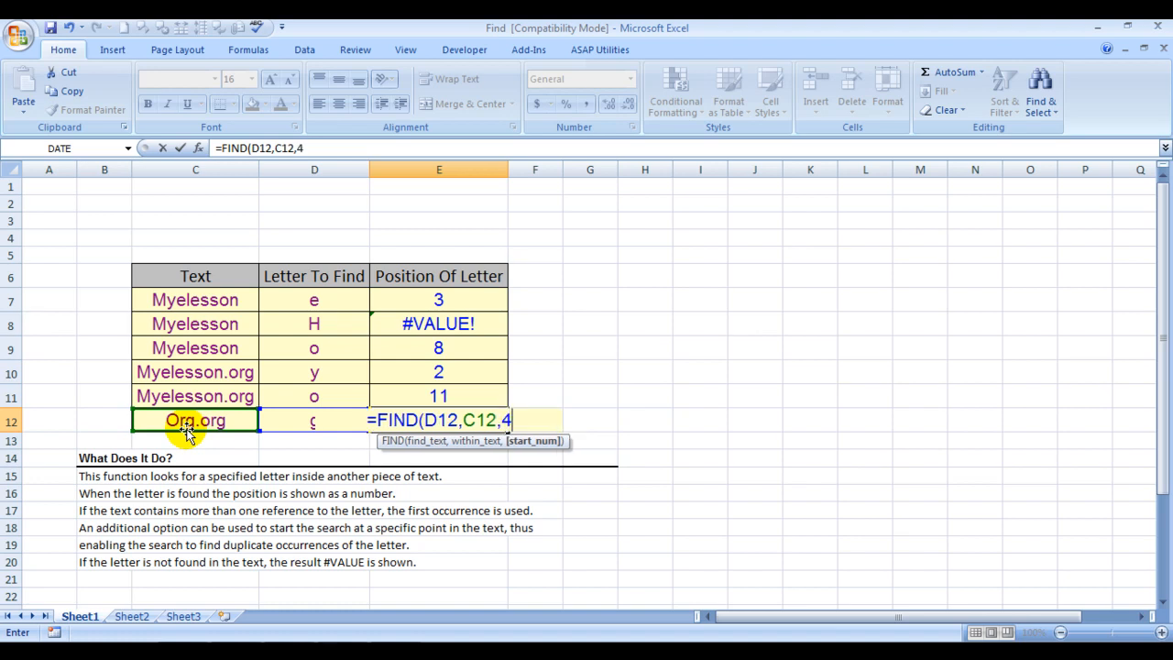
{"action": "key", "text": "Enter"}
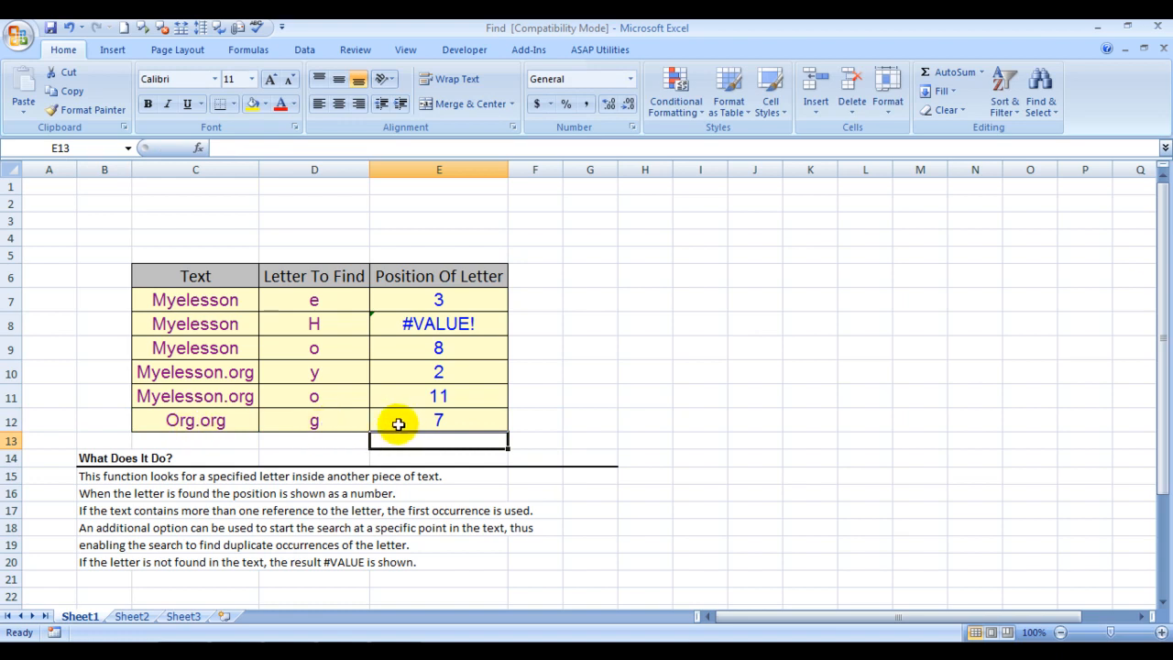
{"action": "left_click", "coordinate": [535, 420]}
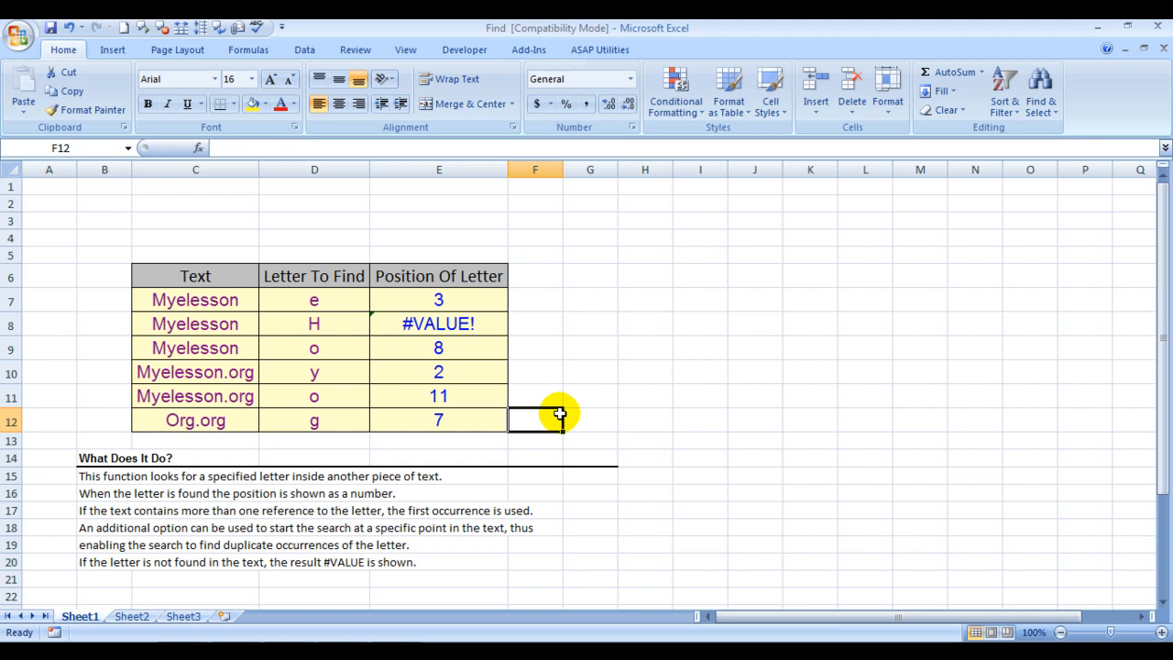
{"action": "mouse_move", "coordinate": [267, 389]}
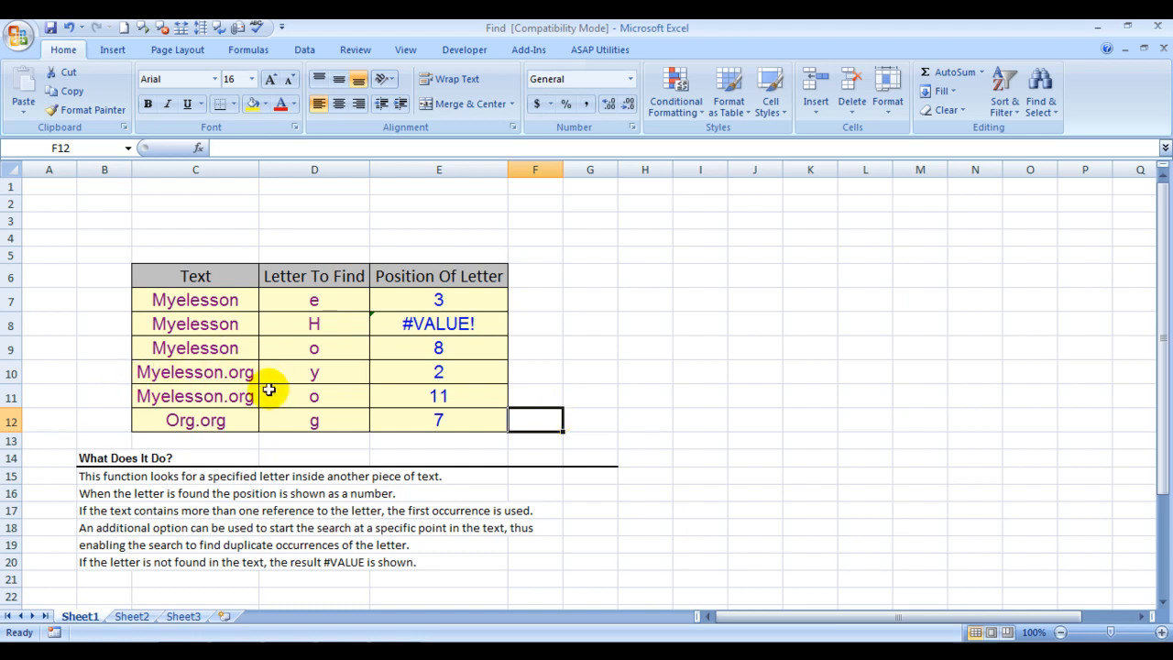